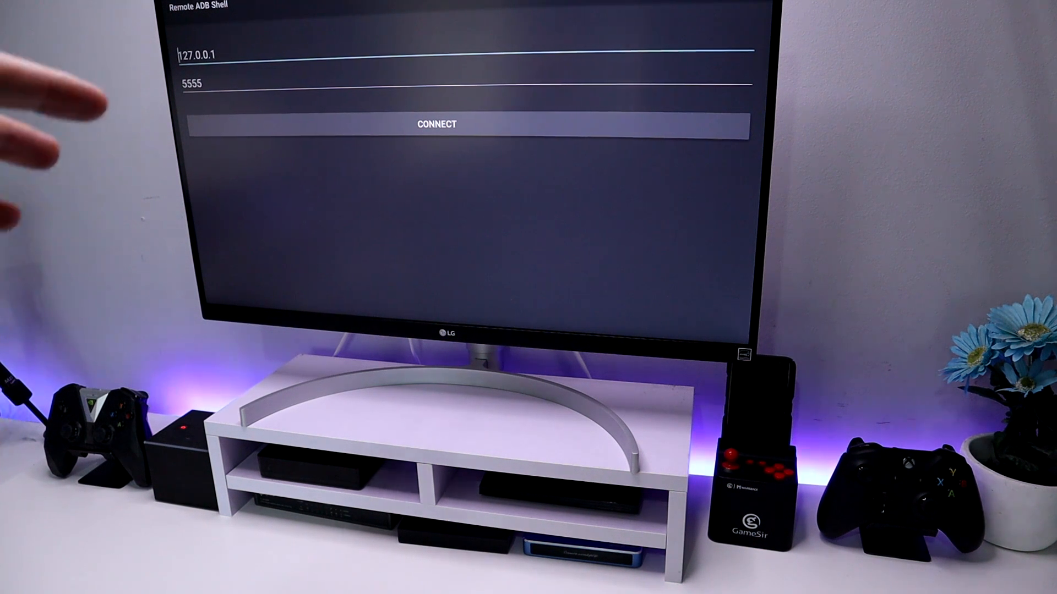
mouse_move(67, 202)
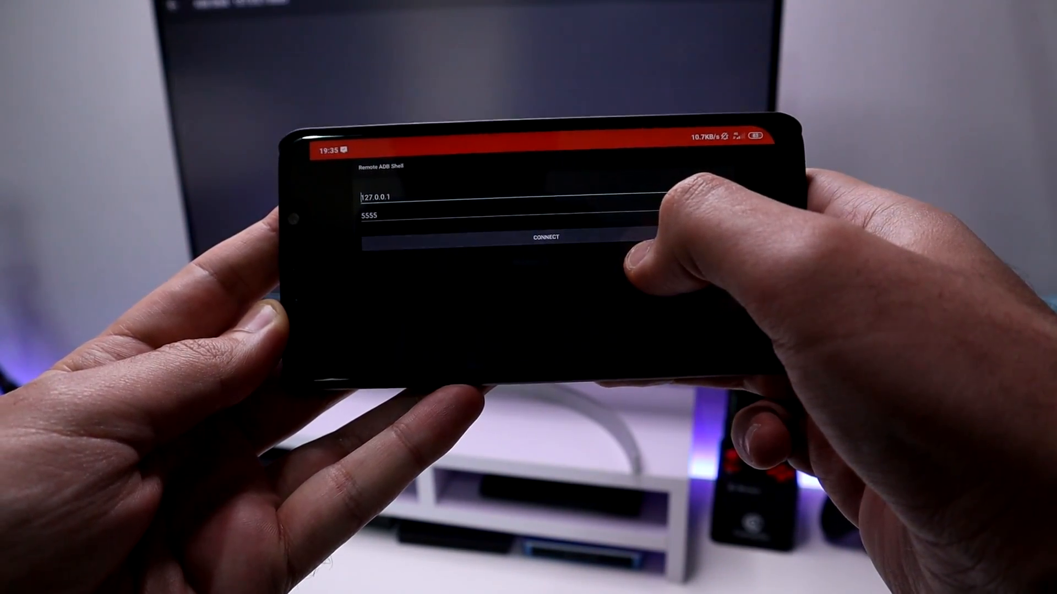
Connect to 127.0.0.1:5555 and run the 'pm list packages' command.
click(547, 237)
text(pm list packag)
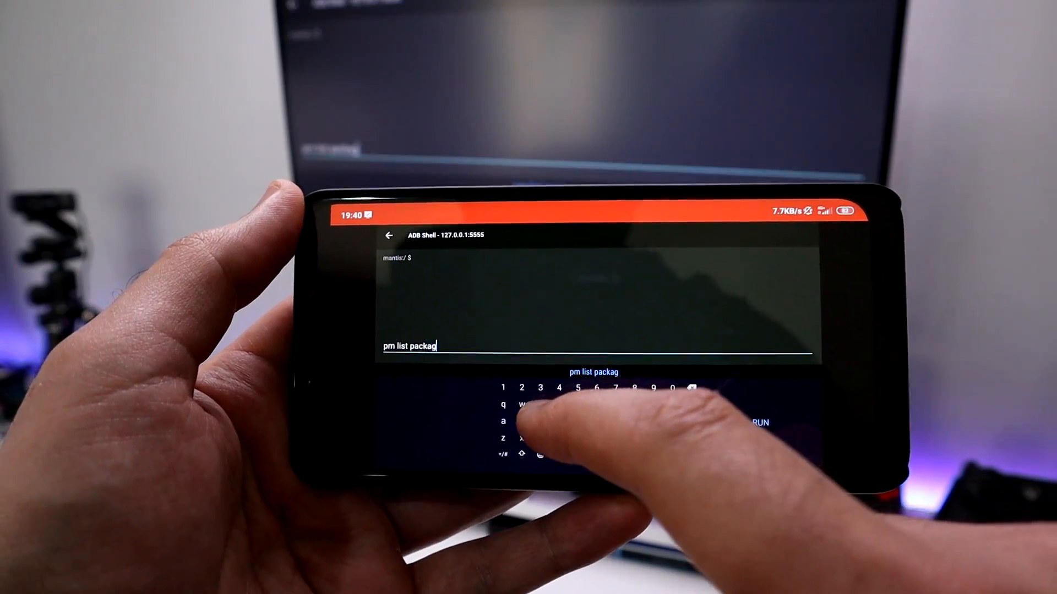
text(e)
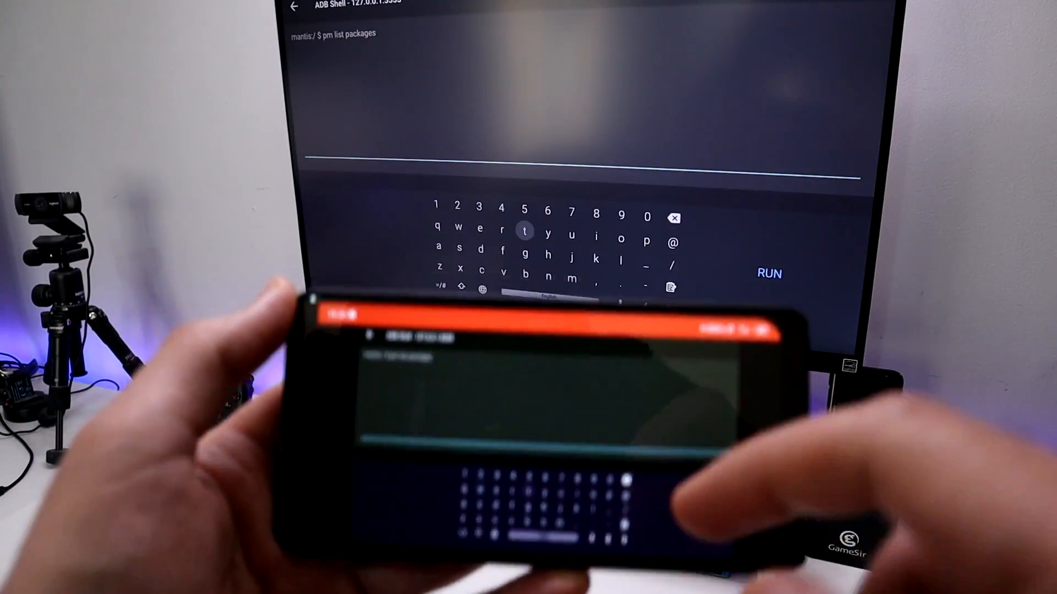
click(768, 273)
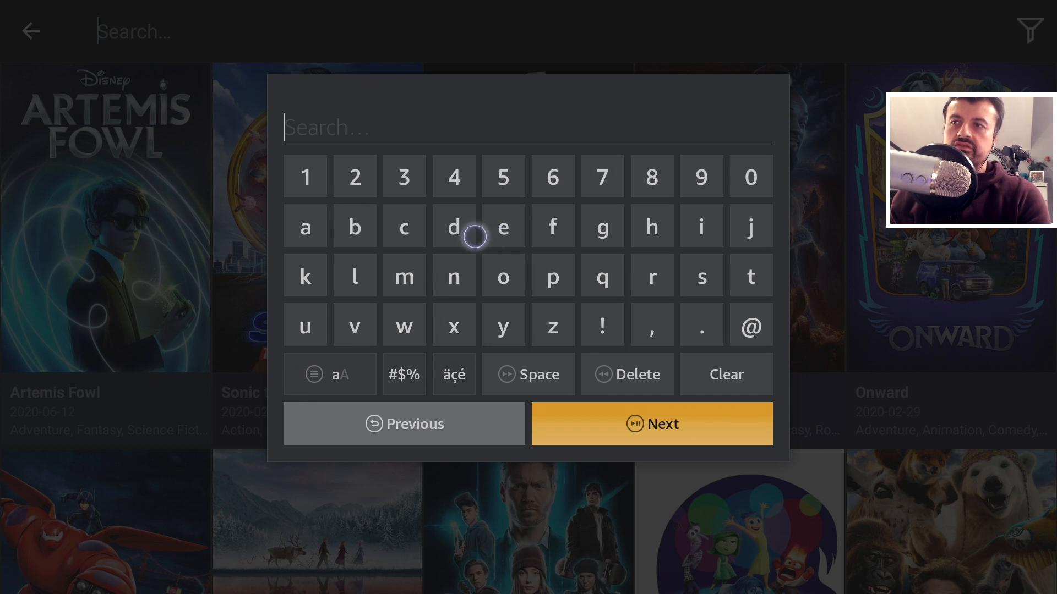
mouse_move(403, 226)
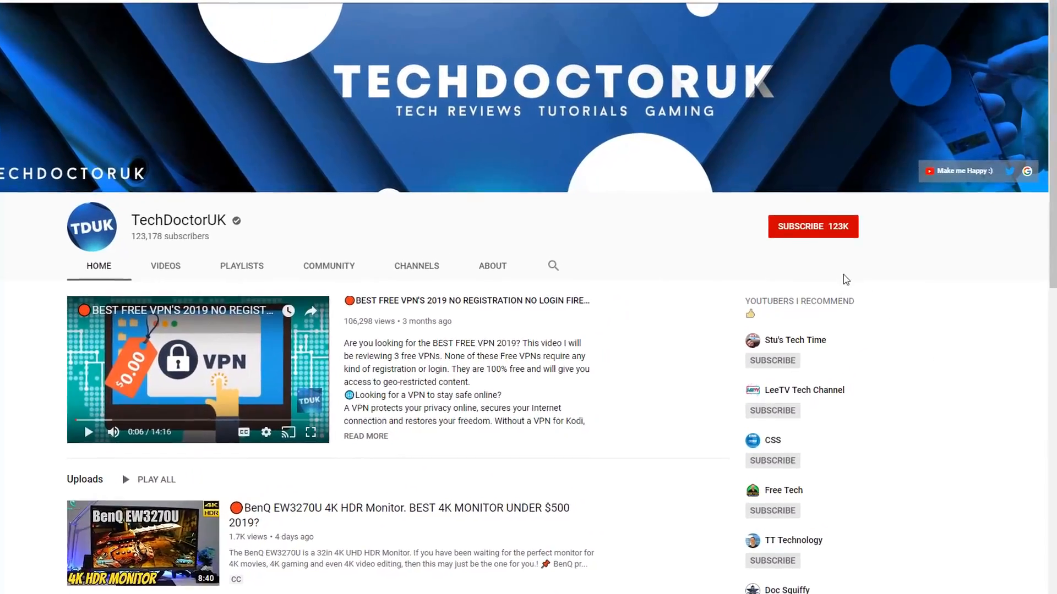
Leave the TechDoctorUK YouTube page and bring up Fire TV Settings.
click(813, 226)
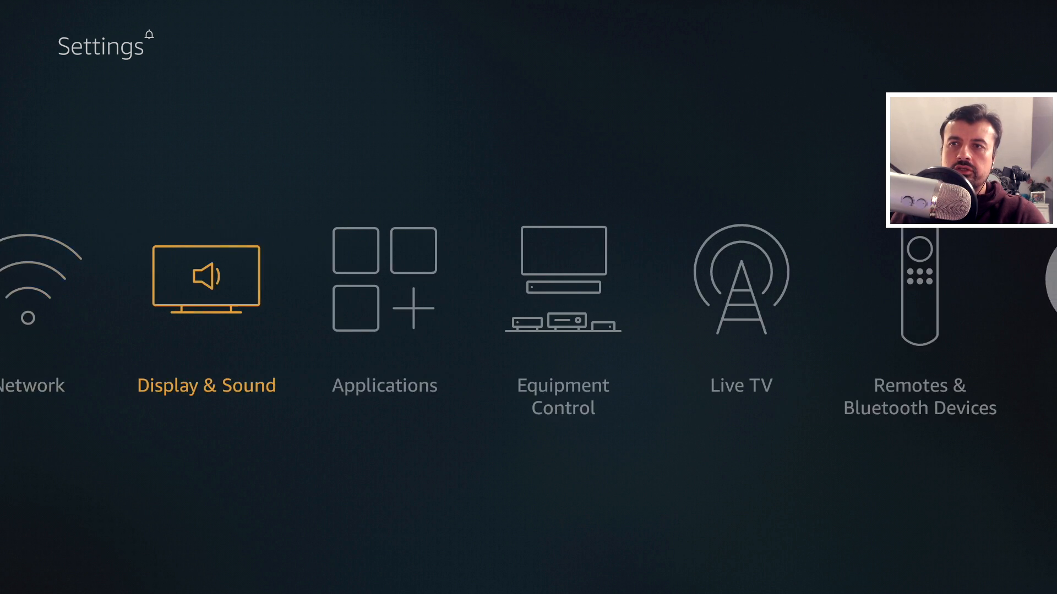
Move through Settings toward My Fire TV, then return Home with Downloader highlighted.
scroll(right, 3)
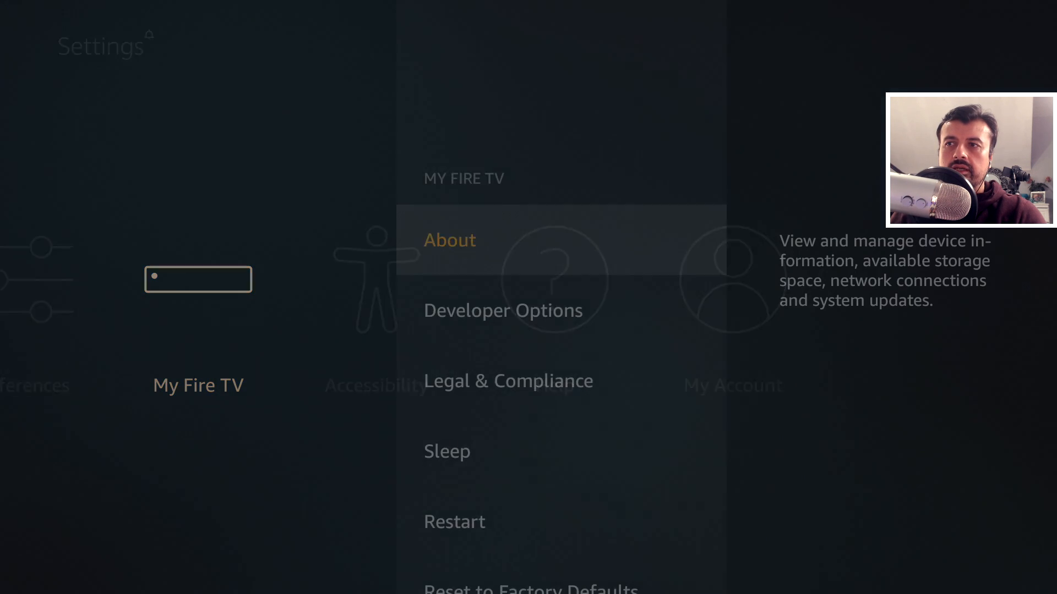
click(502, 310)
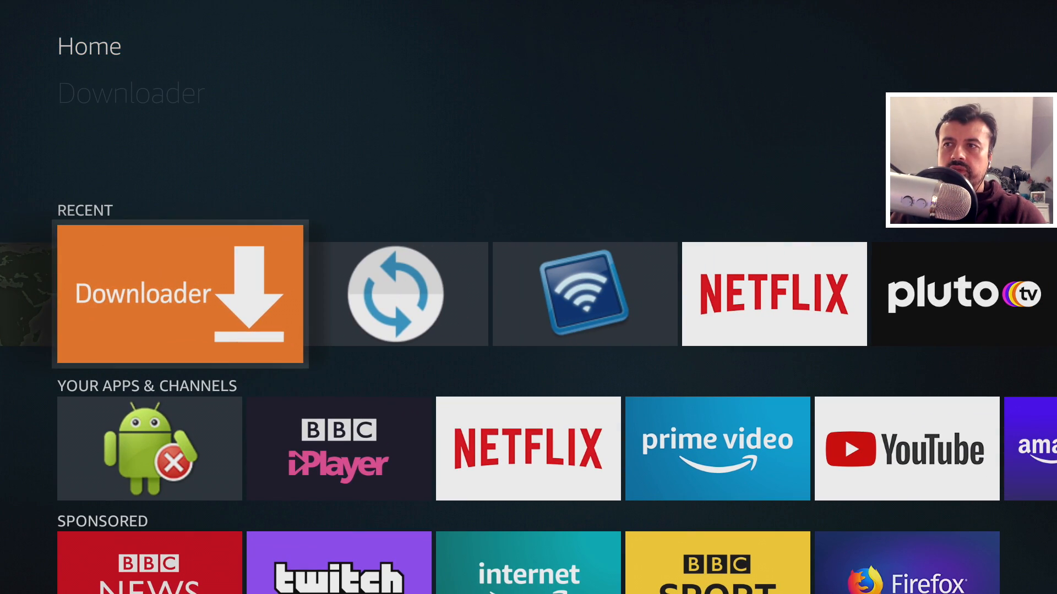
click(180, 293)
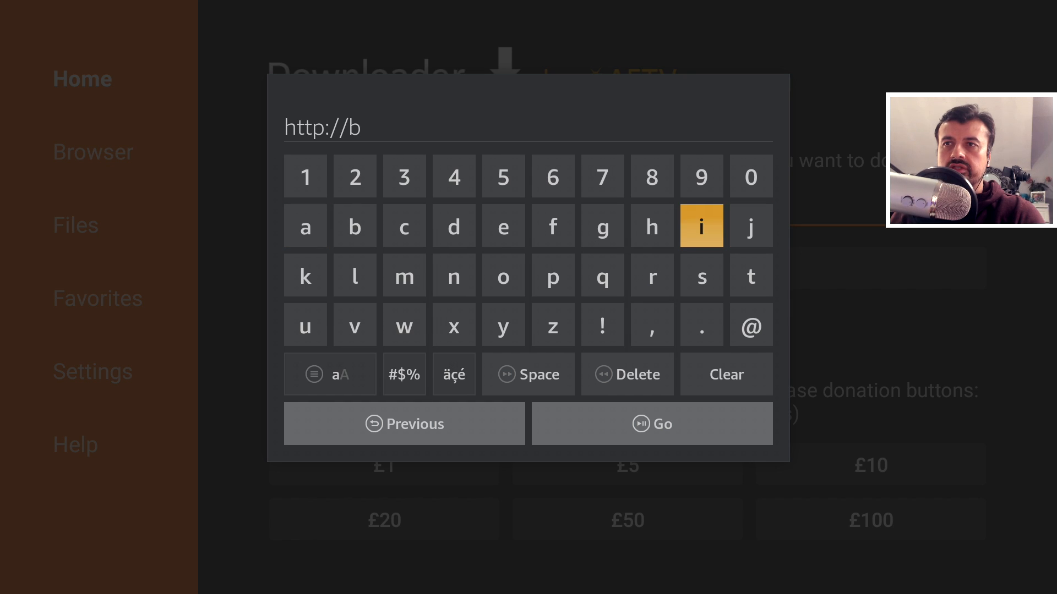
click(701, 324)
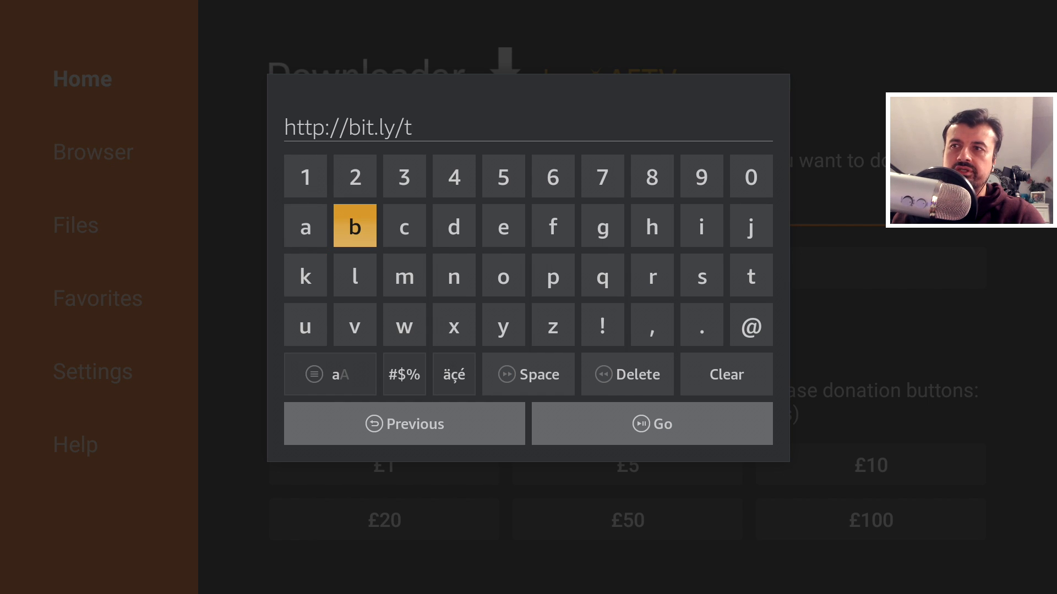
click(403, 226)
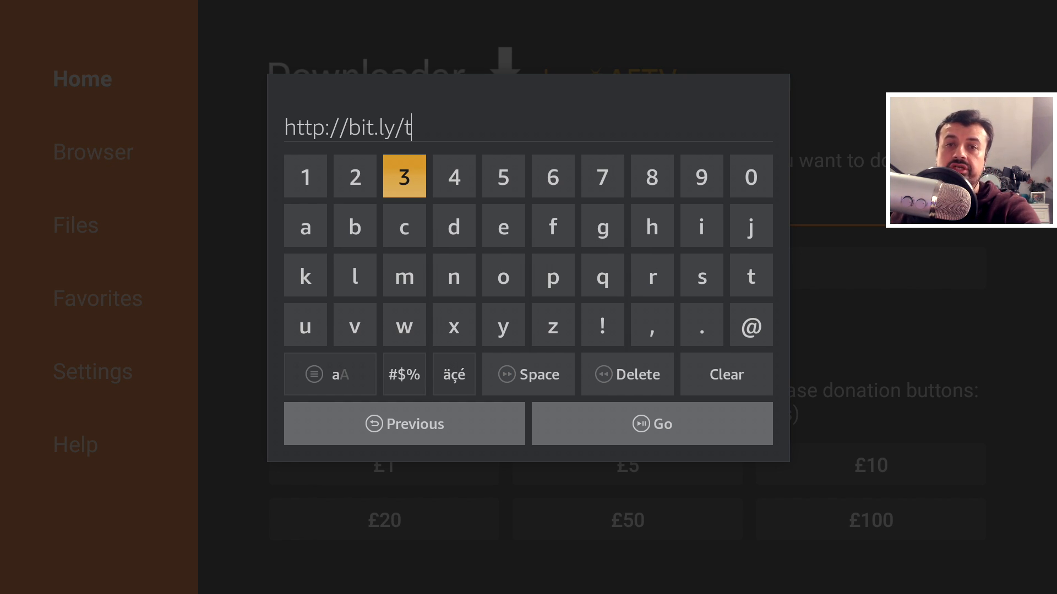
mouse_move(503, 226)
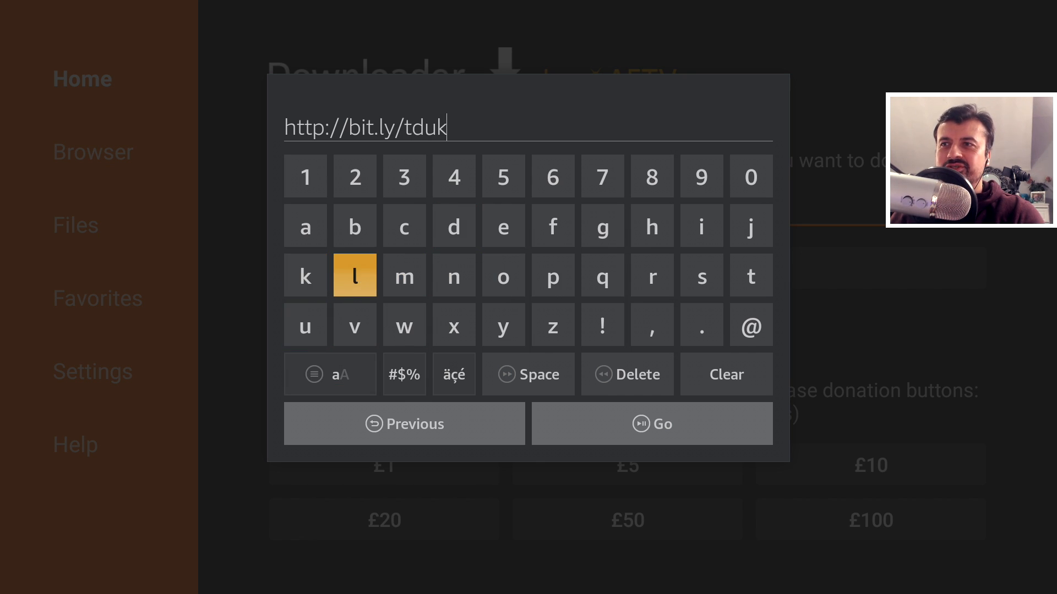
click(304, 176)
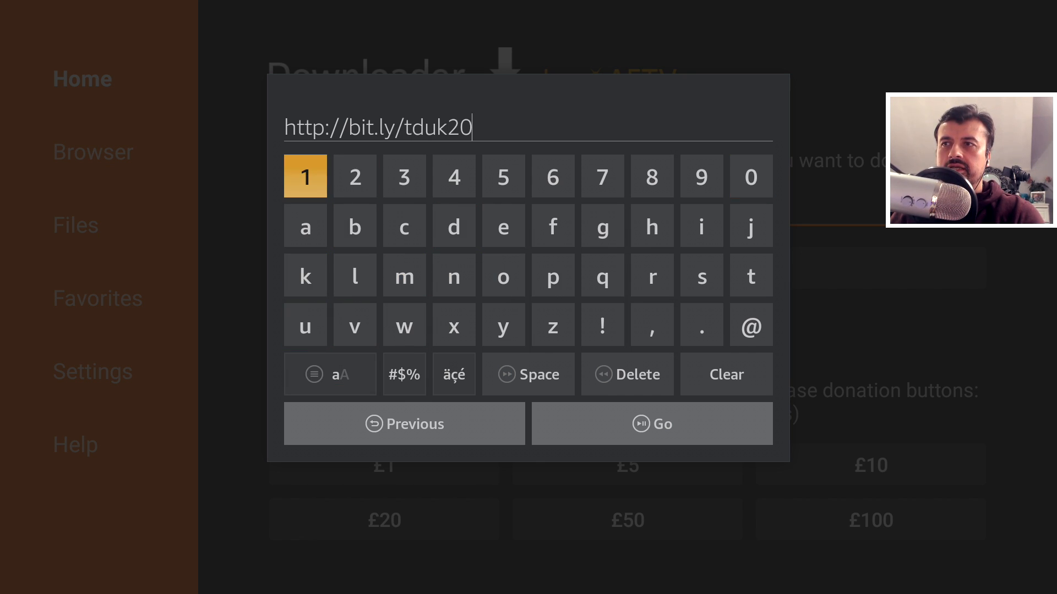
click(701, 177)
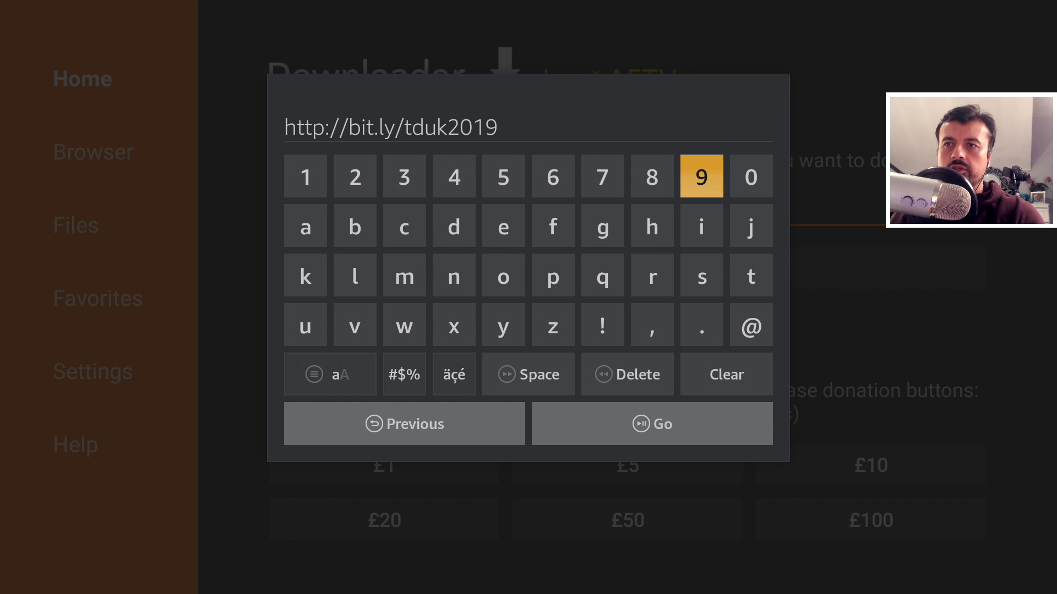
click(651, 423)
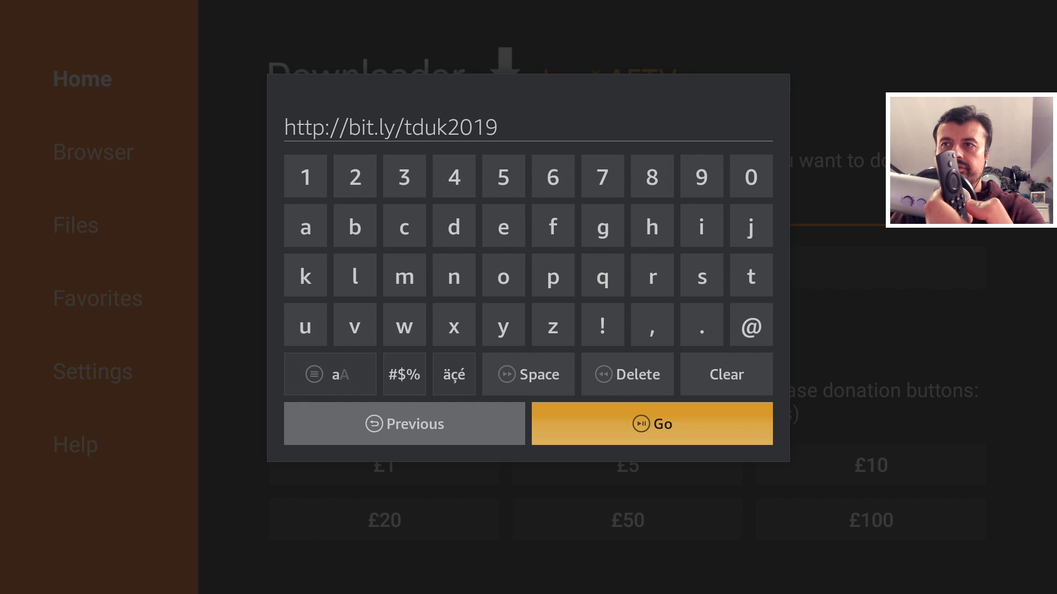
click(651, 424)
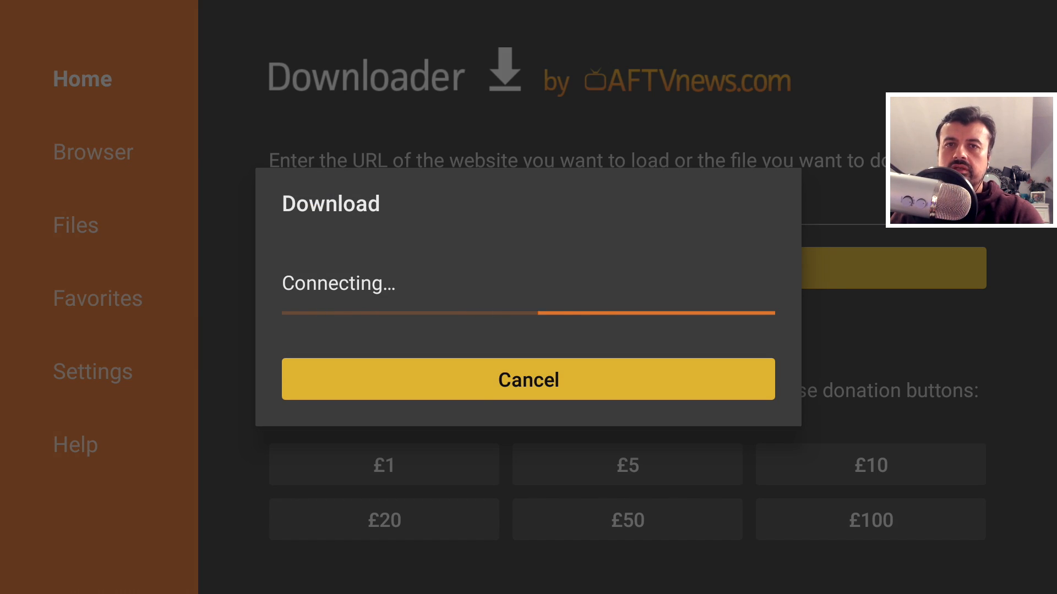
click(528, 379)
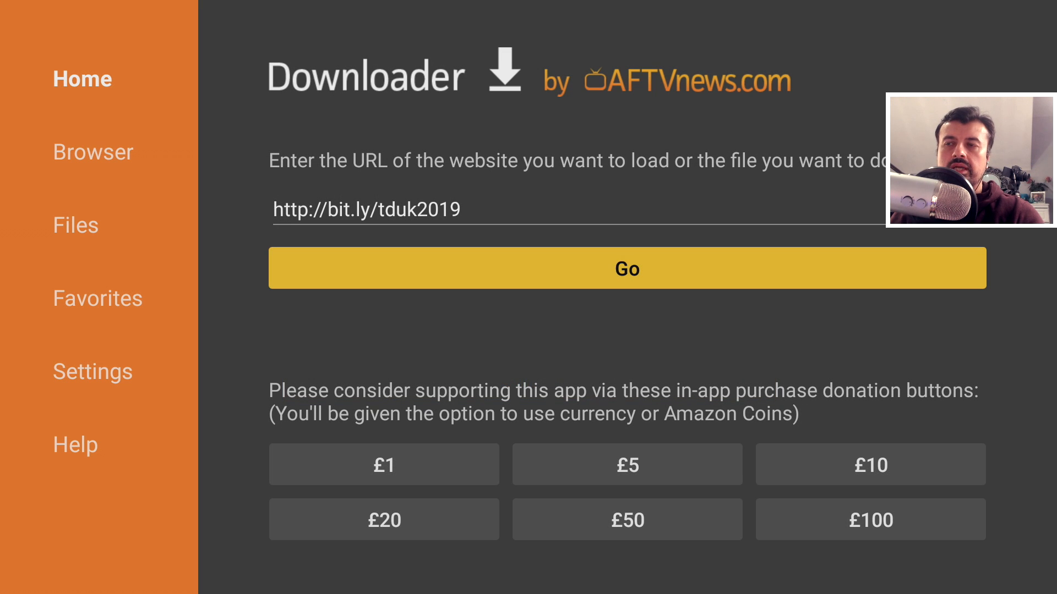
Load the link in Downloader's browser and follow the LeankeyKeyboard Pro 6.14 link under Software needed.
click(625, 268)
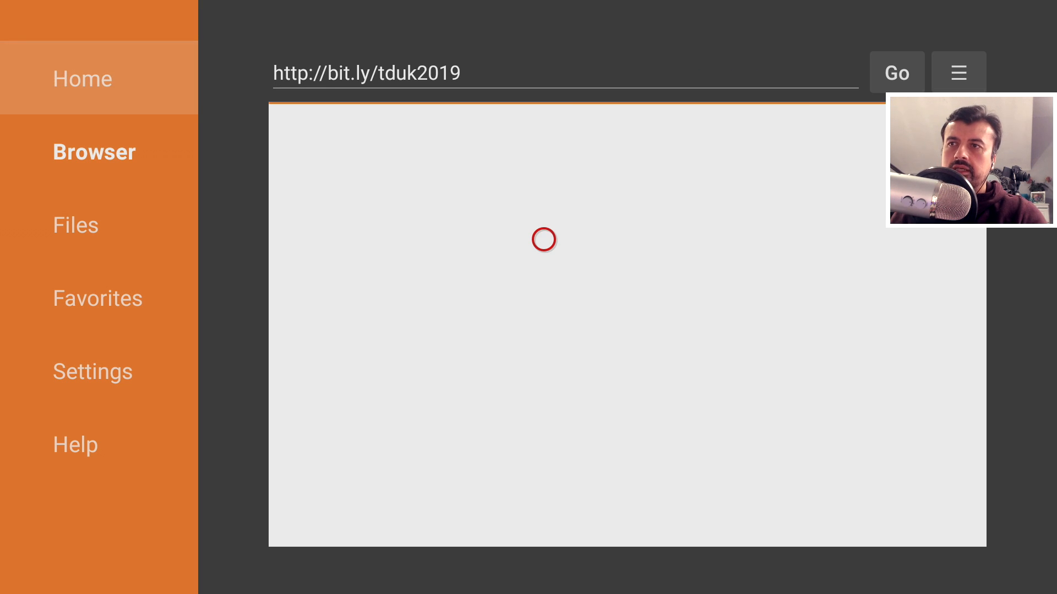
click(897, 72)
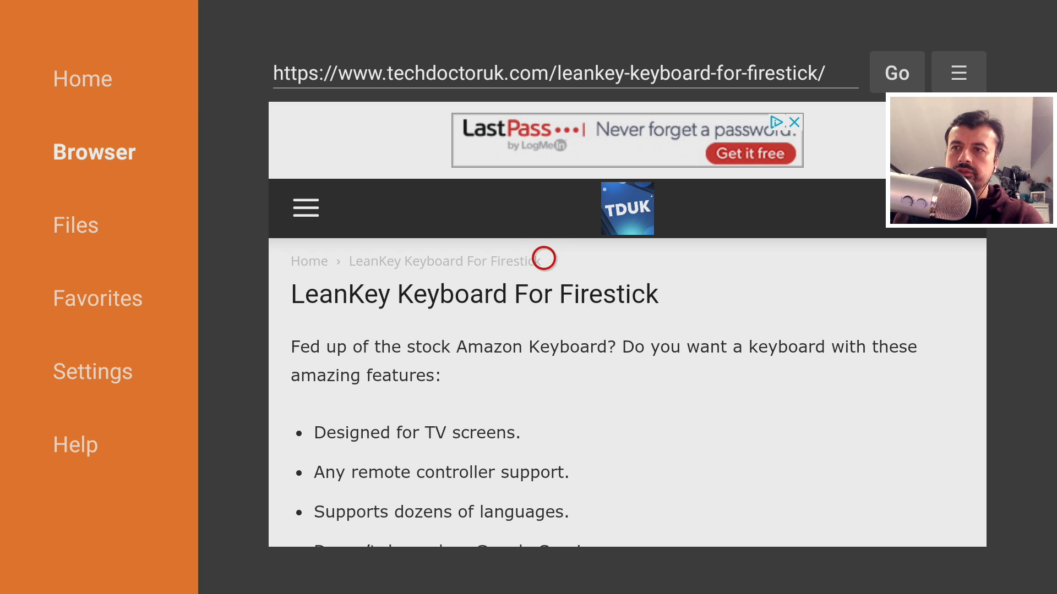
mouse_move(543, 504)
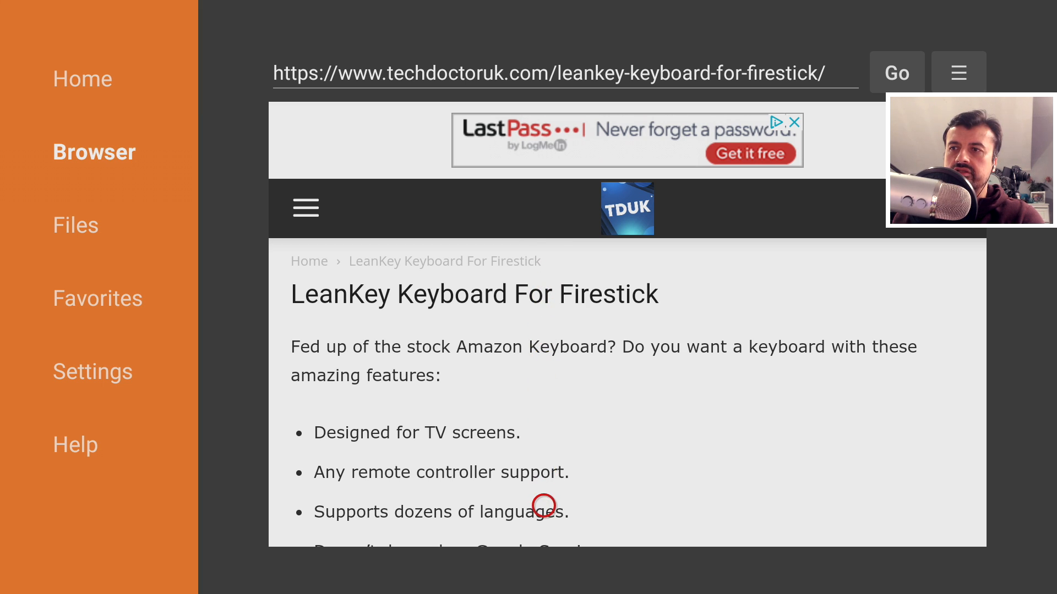
scroll(down, 3)
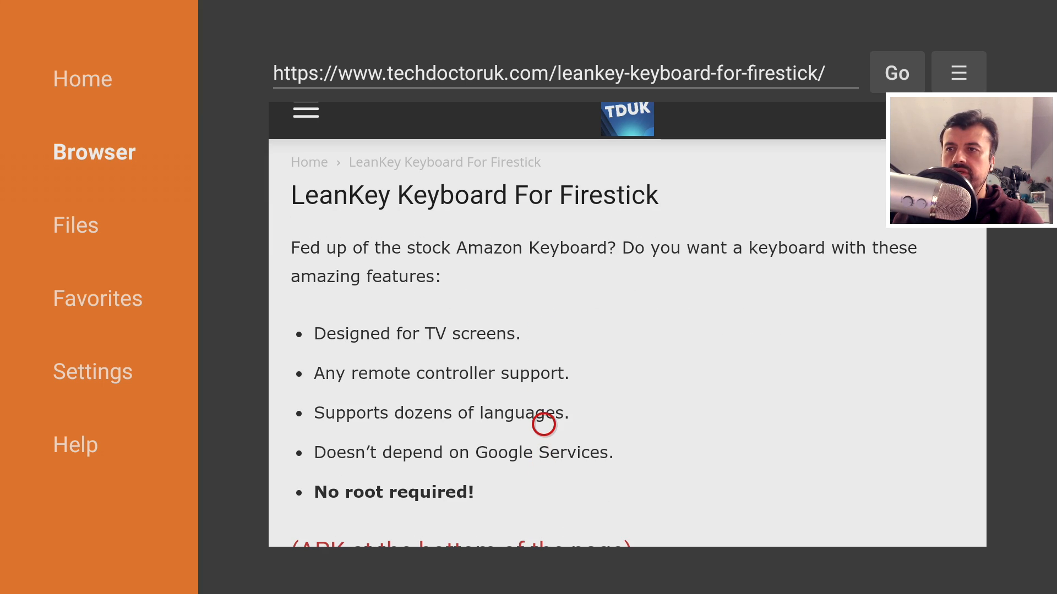
mouse_move(387, 424)
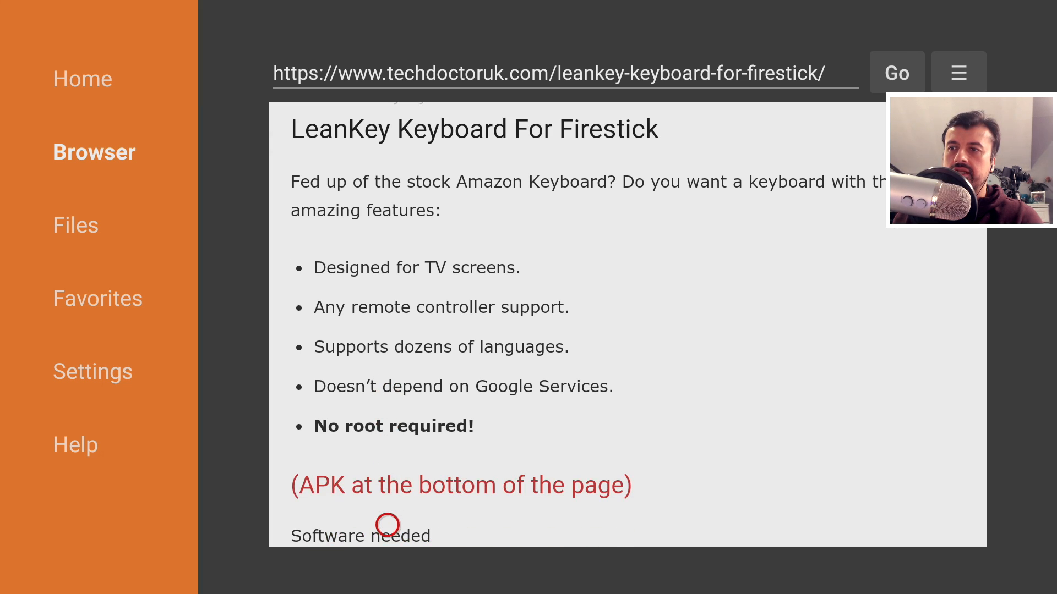
scroll(down, 3)
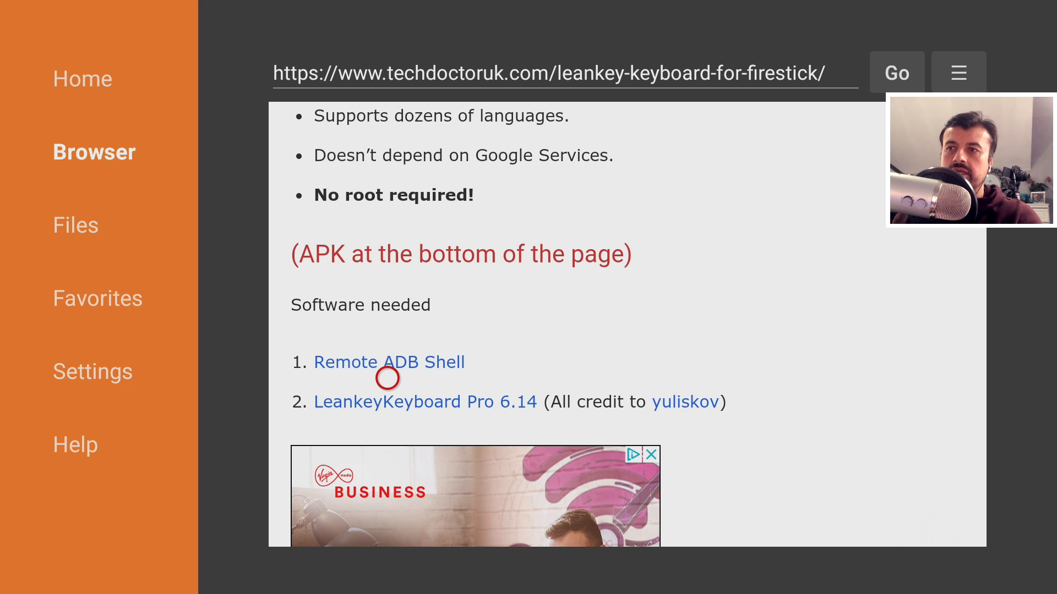
mouse_move(388, 402)
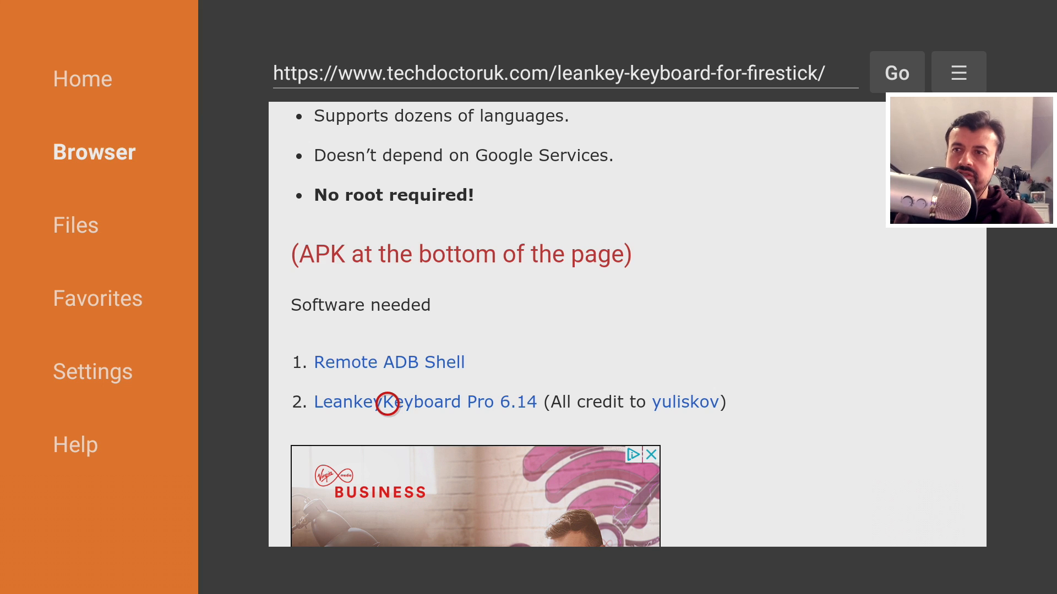
mouse_move(388, 362)
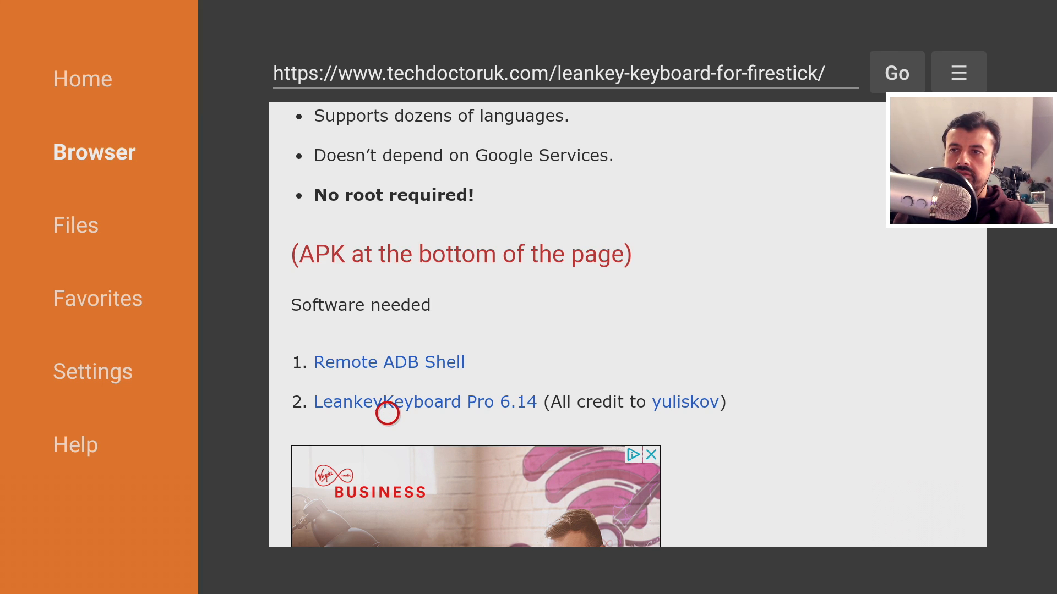
click(425, 402)
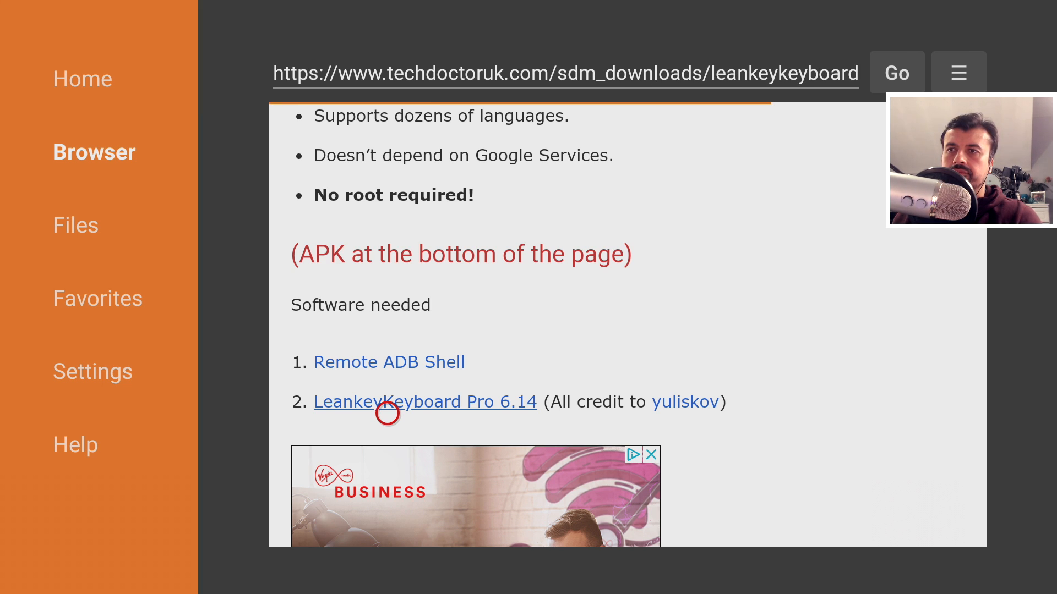
On the LeankeyKeyboard Pro 6.14 page, start the APK download with Download Now!
click(425, 402)
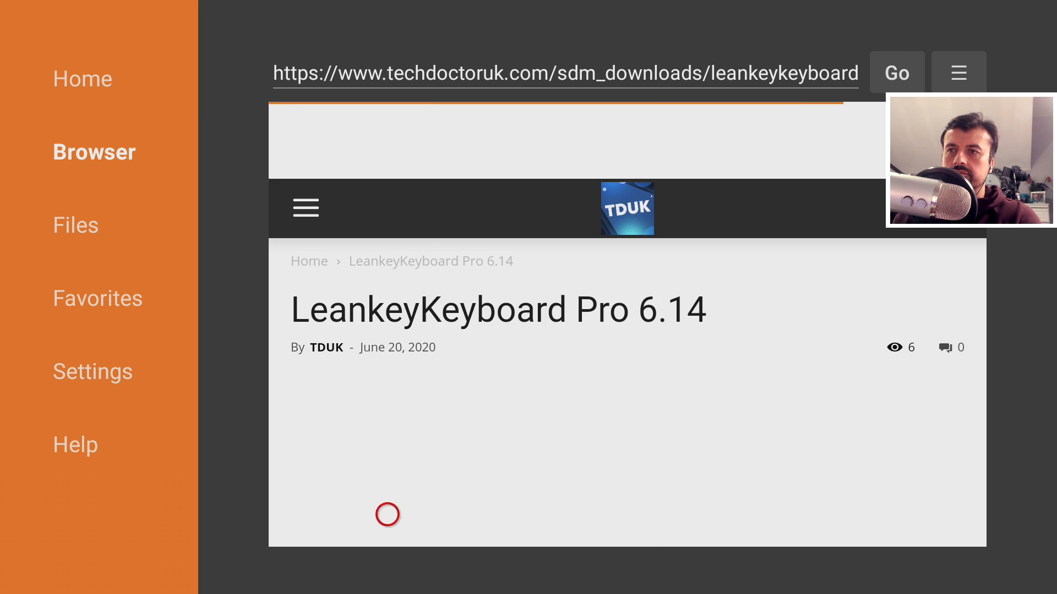
scroll(down, 3)
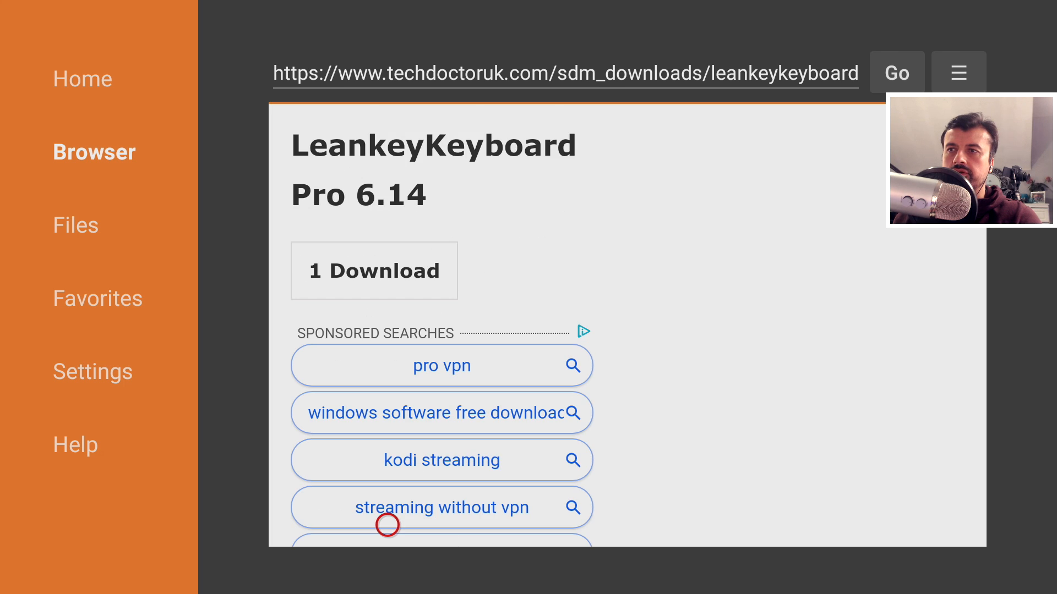
scroll(down, 3)
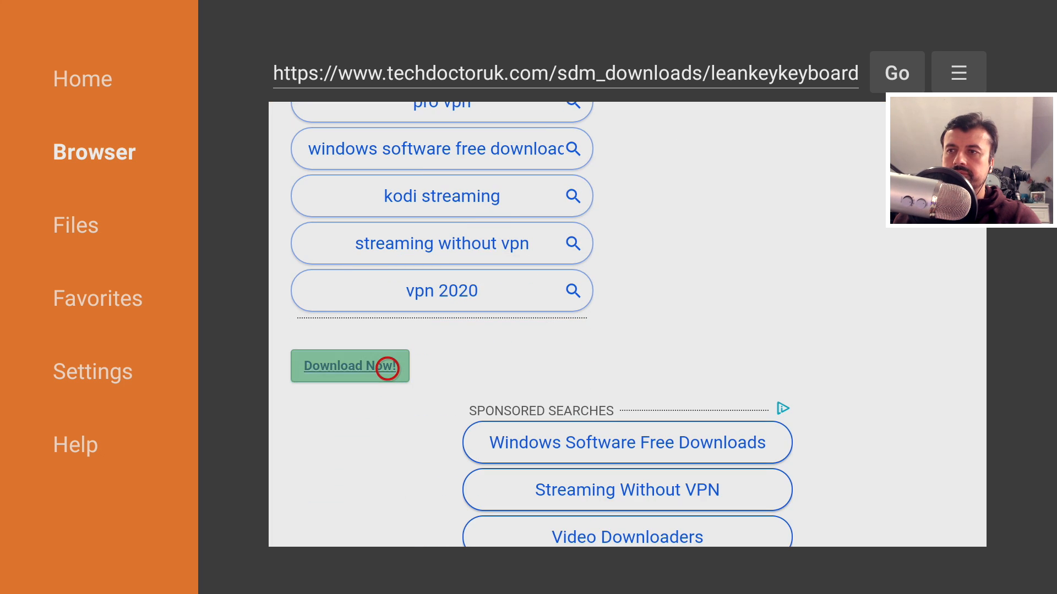
click(349, 366)
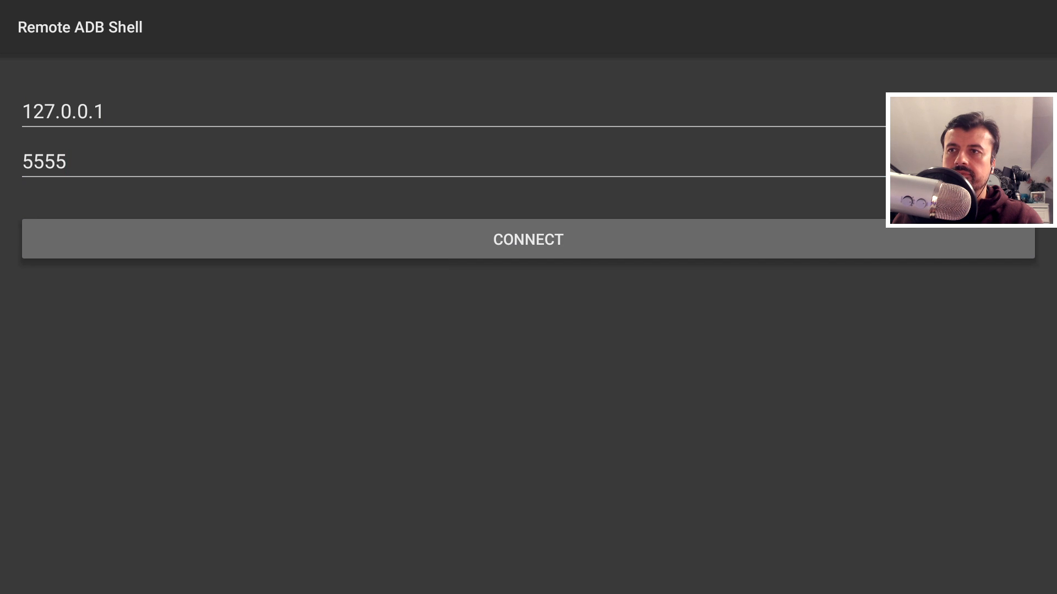
Connect Remote ADB Shell to the local device at 127.0.0.1:5555.
click(528, 240)
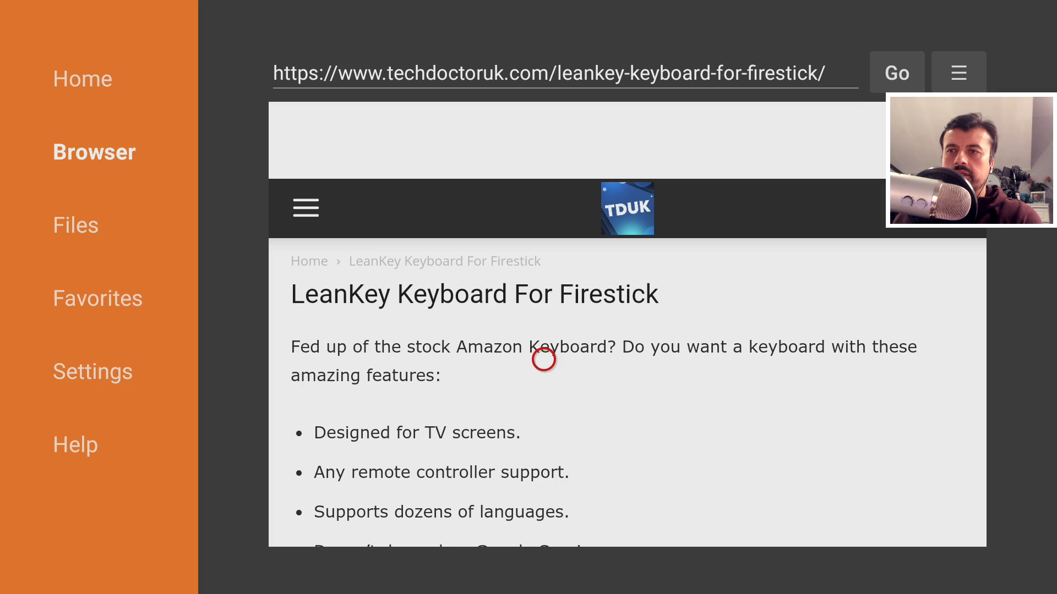
Scroll the LeanKey guide page down to its software list.
scroll(down, 3)
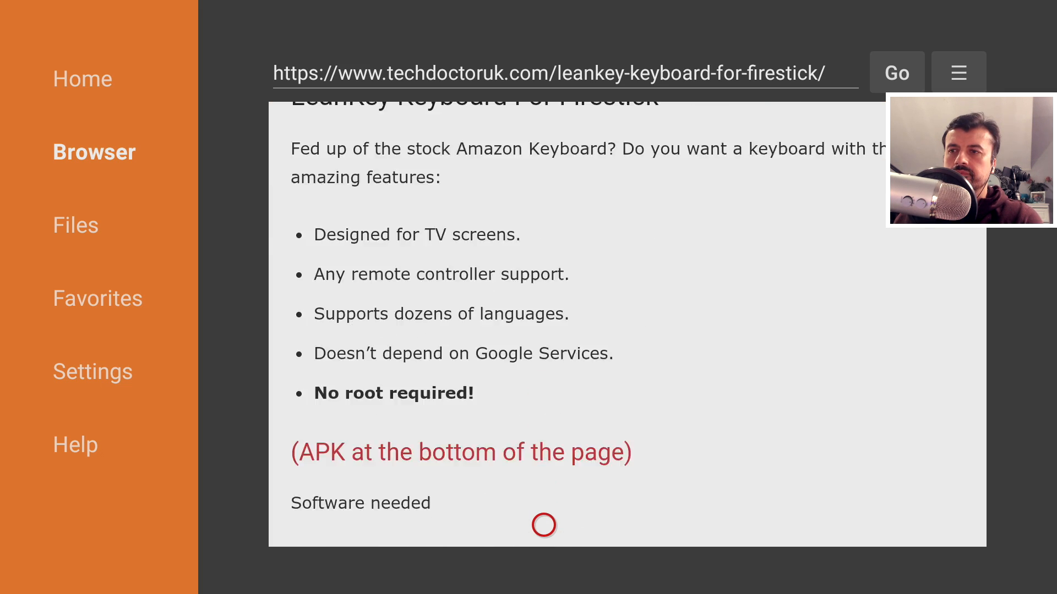
scroll(down, 3)
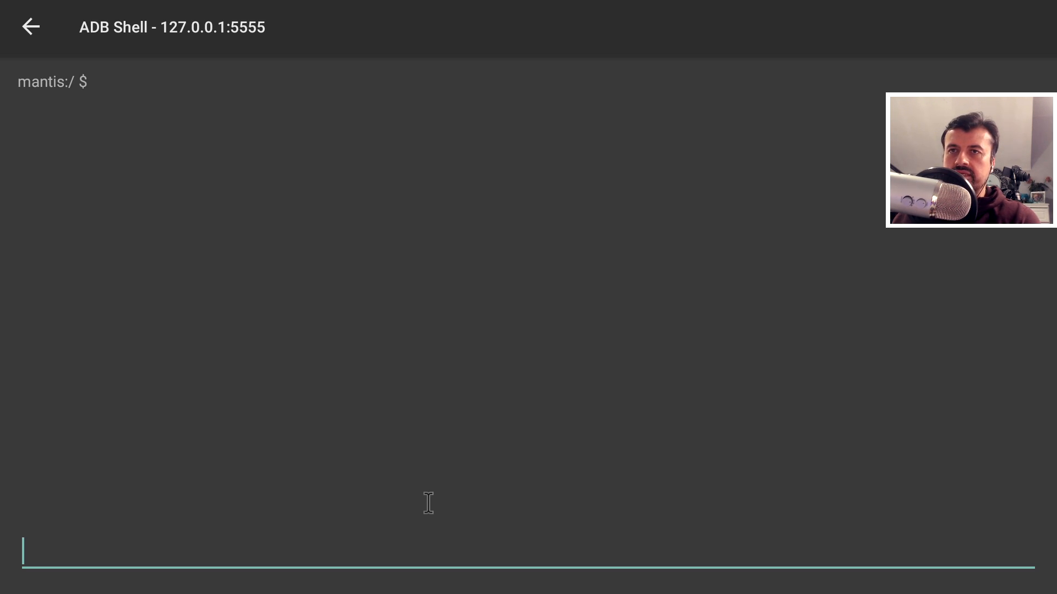
mouse_move(370, 561)
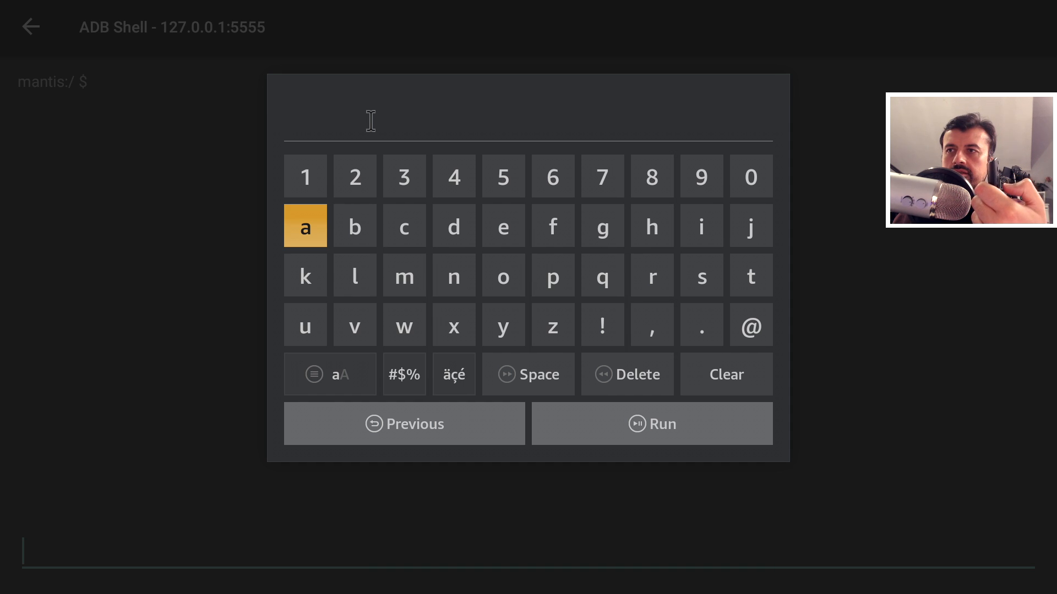
mouse_move(340, 121)
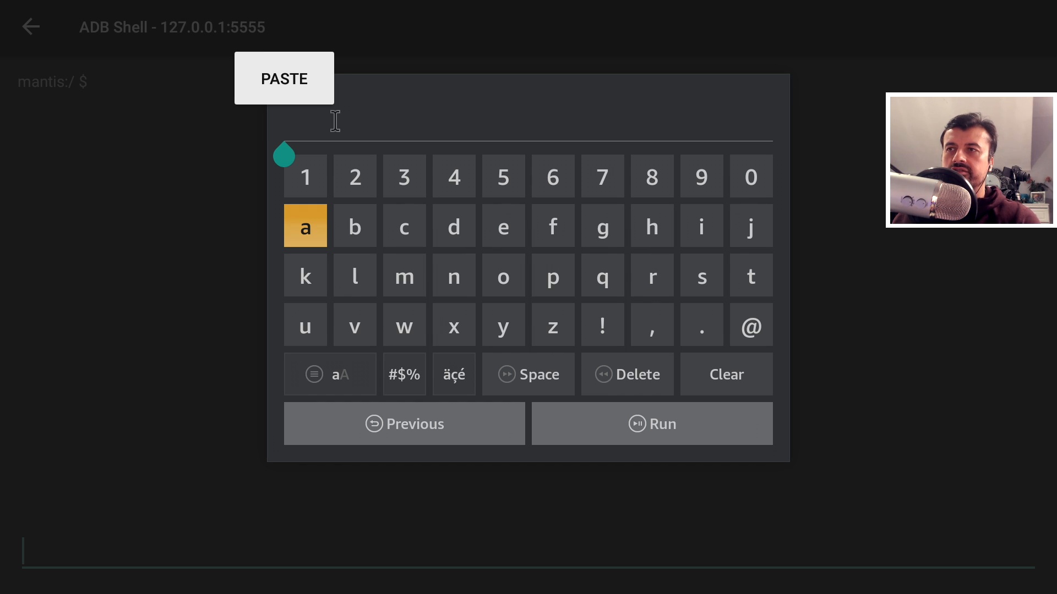
Paste the copied 'ime enable' command for LeanKey's IME service and run it.
click(284, 78)
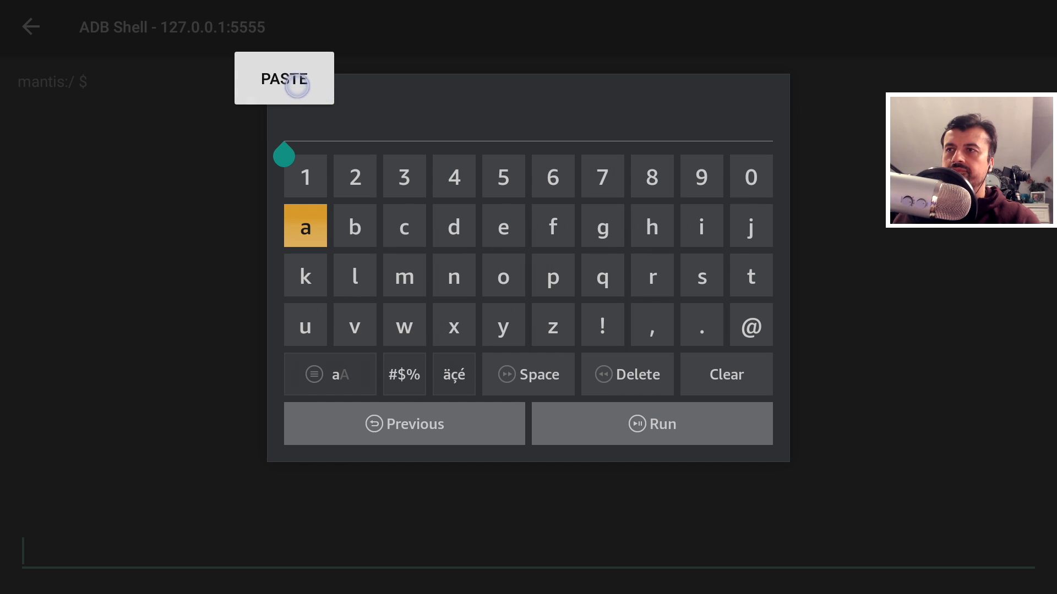
click(284, 77)
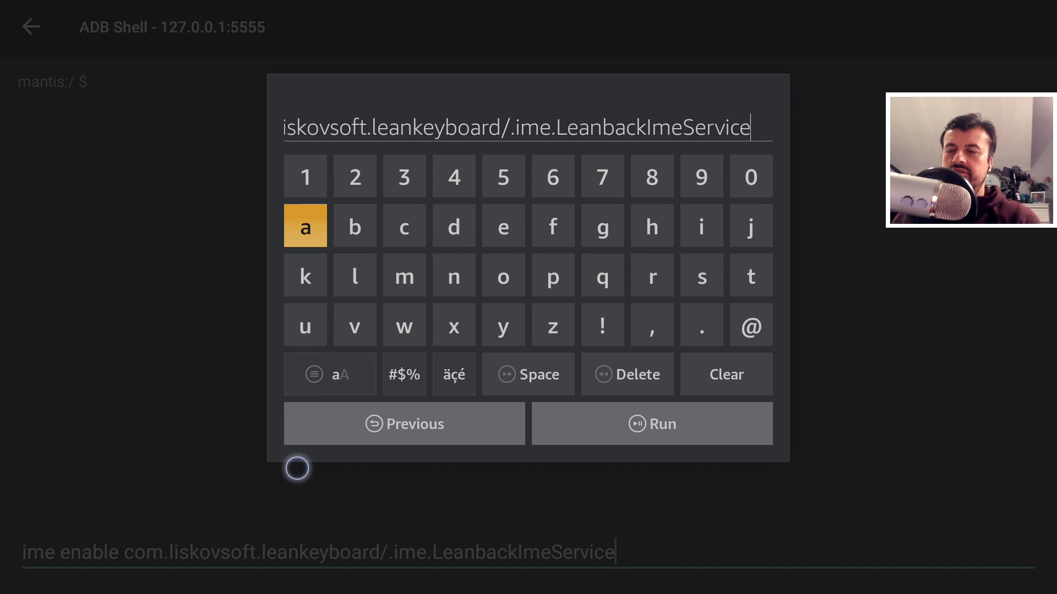
click(454, 374)
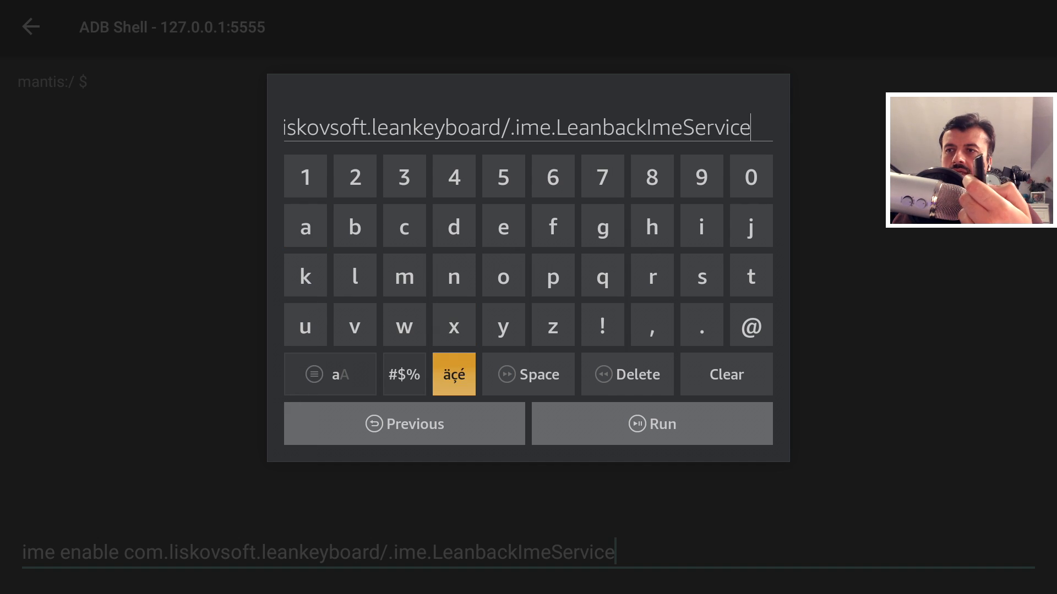
click(651, 424)
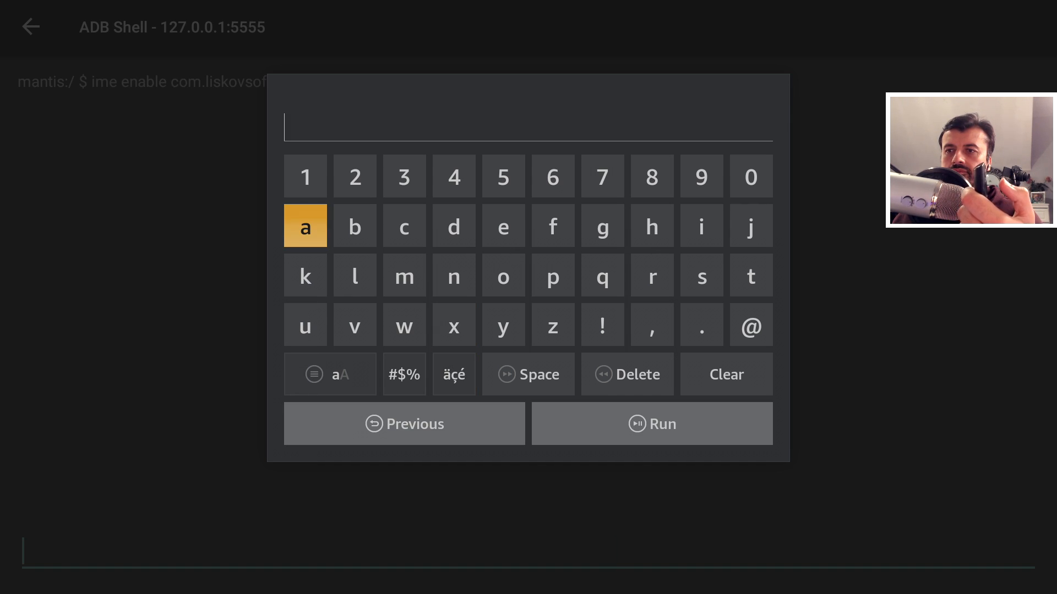
click(651, 423)
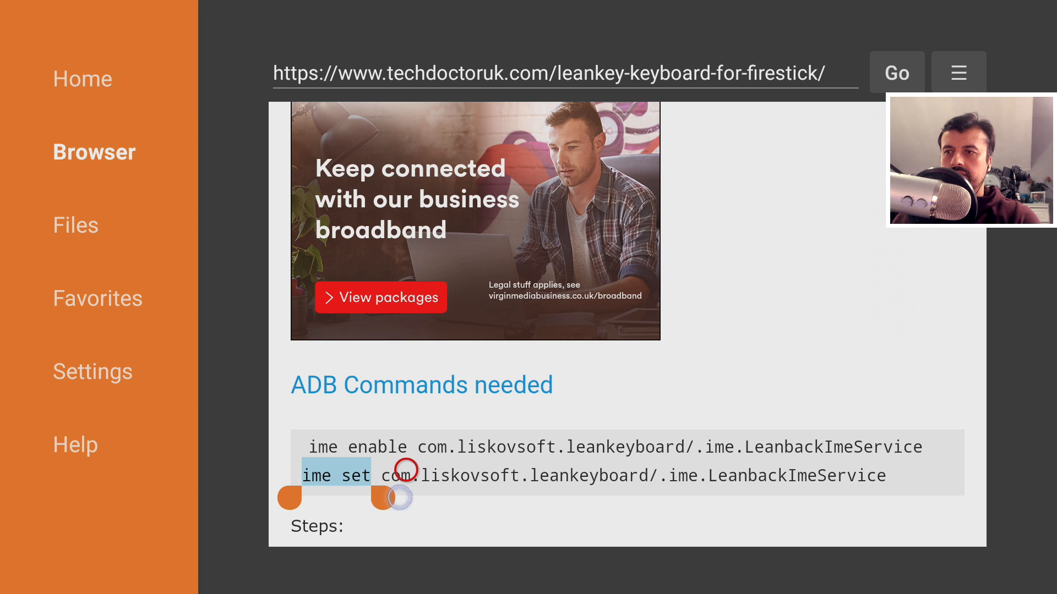
Select the 'ime set com.liskovsoft.leankeyboard/.ime.LeanbackImeService' line for copying.
drag(391, 497, 869, 497)
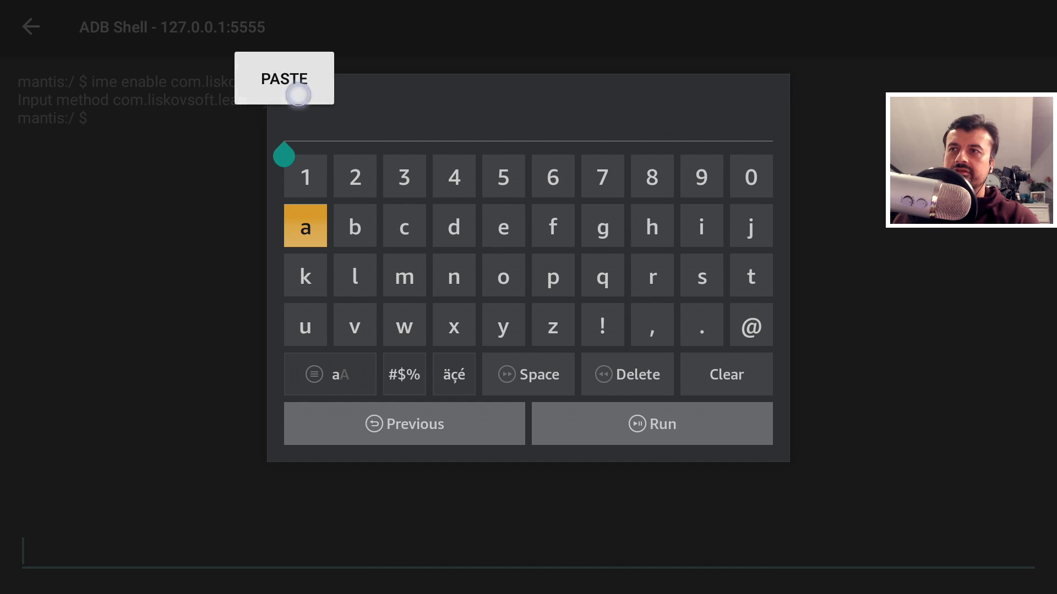
Paste and run the 'ime set' command so LeanKey becomes the selected input method.
click(284, 79)
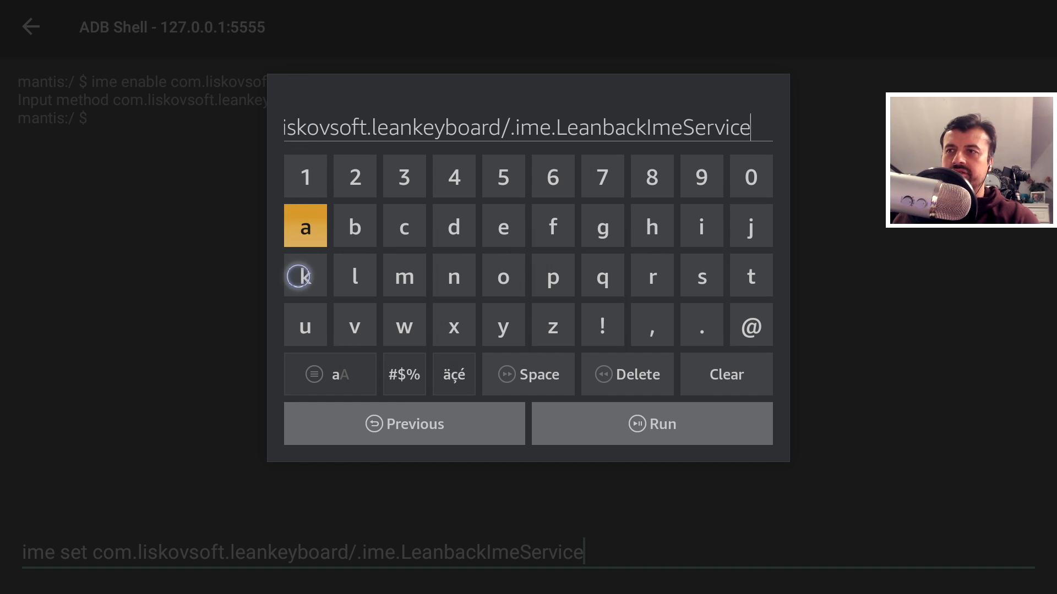
click(651, 423)
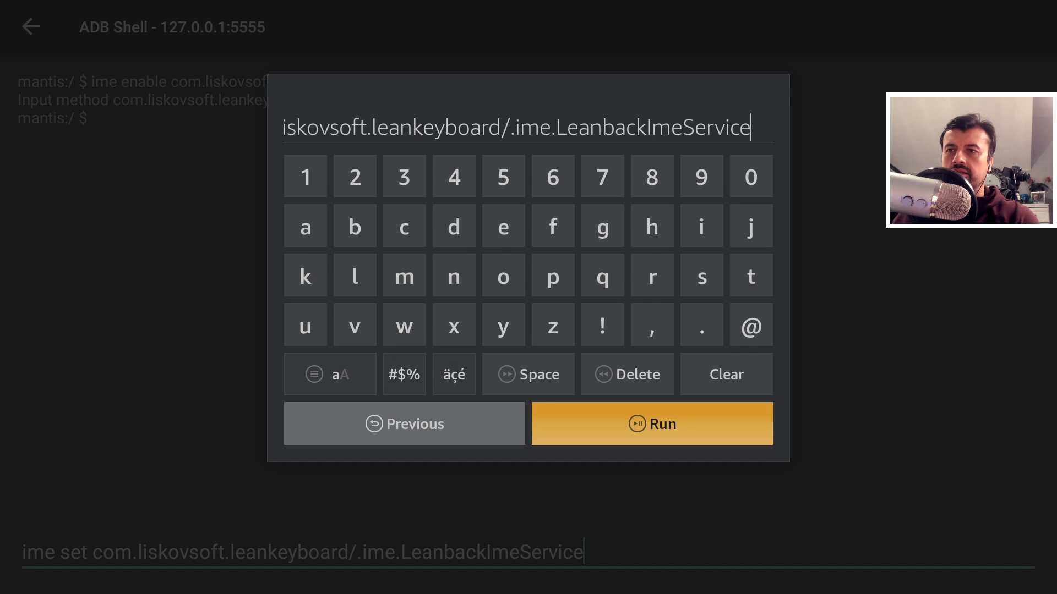
click(651, 423)
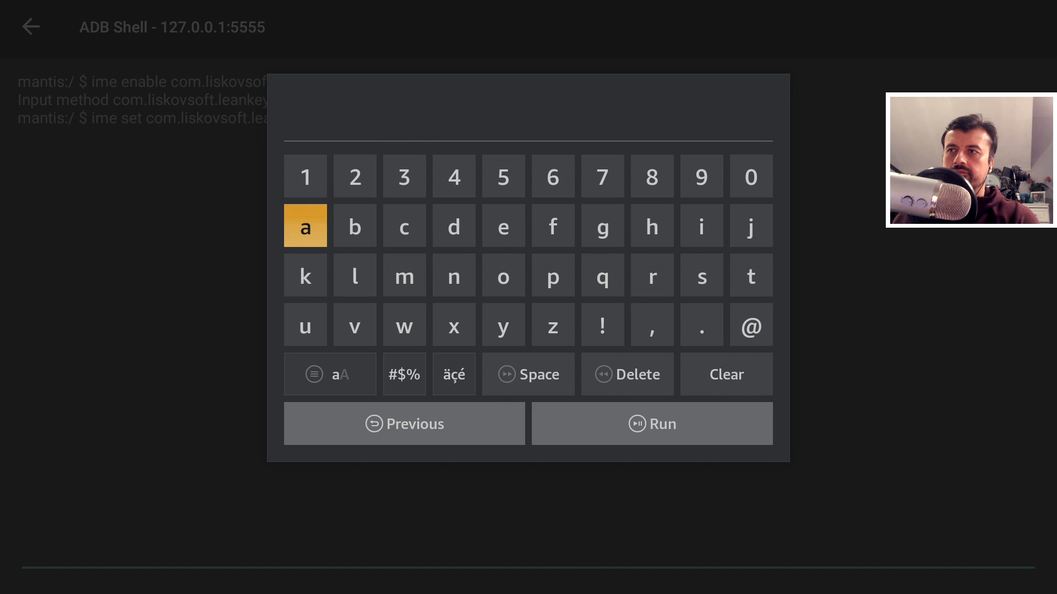
click(651, 423)
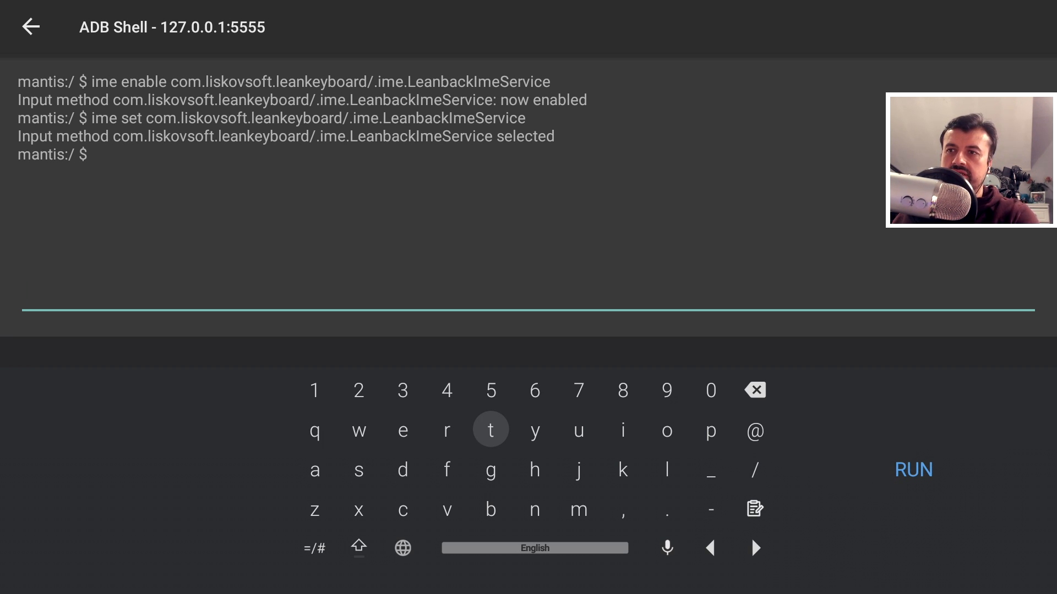
Use the globe key to browse LeanKey's Keyboard Layout language list, then return Home.
click(314, 469)
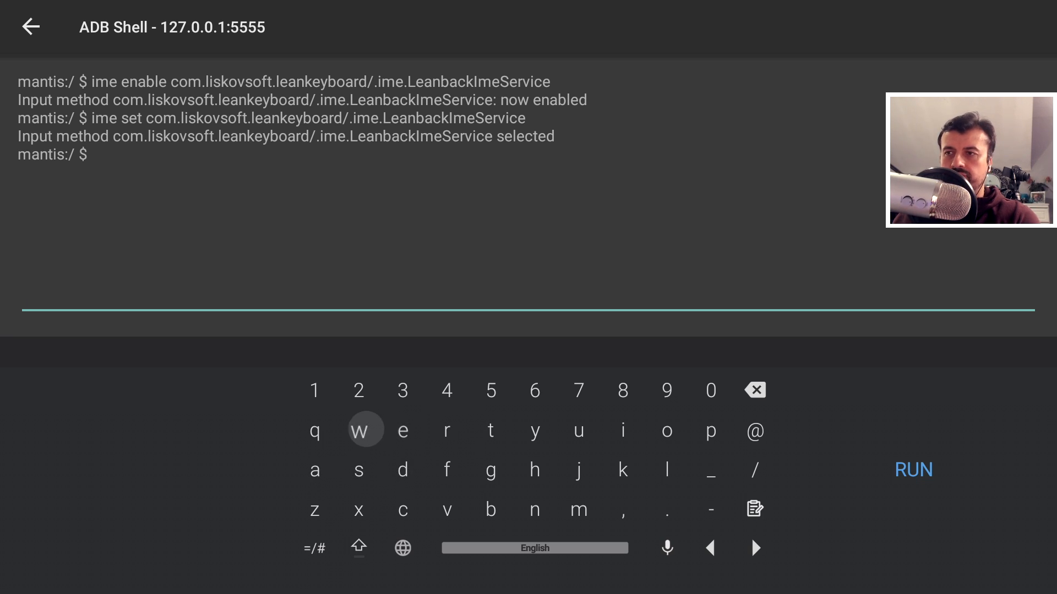
click(489, 469)
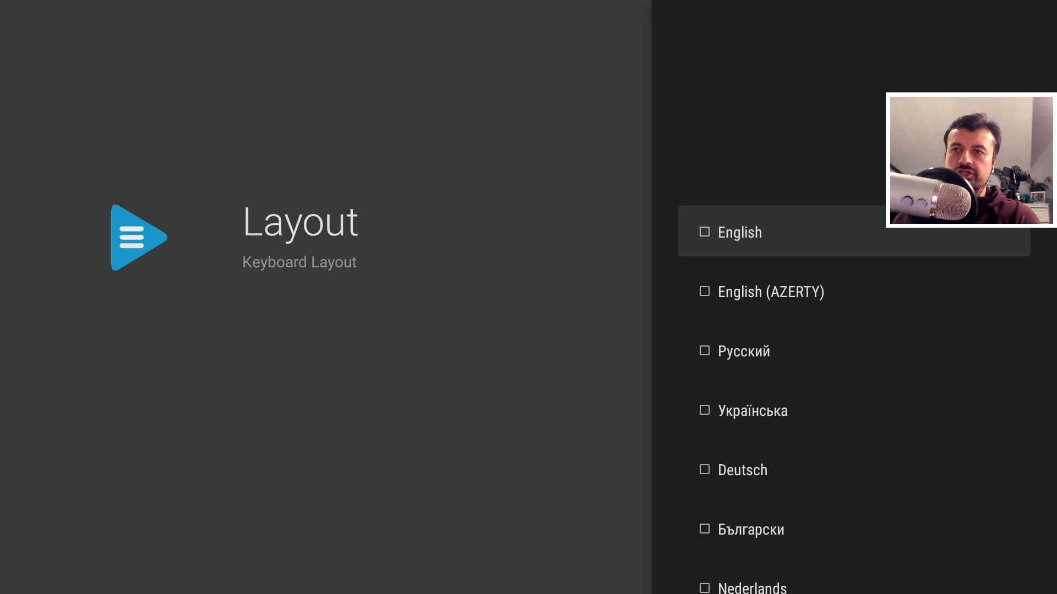
scroll(down, 3)
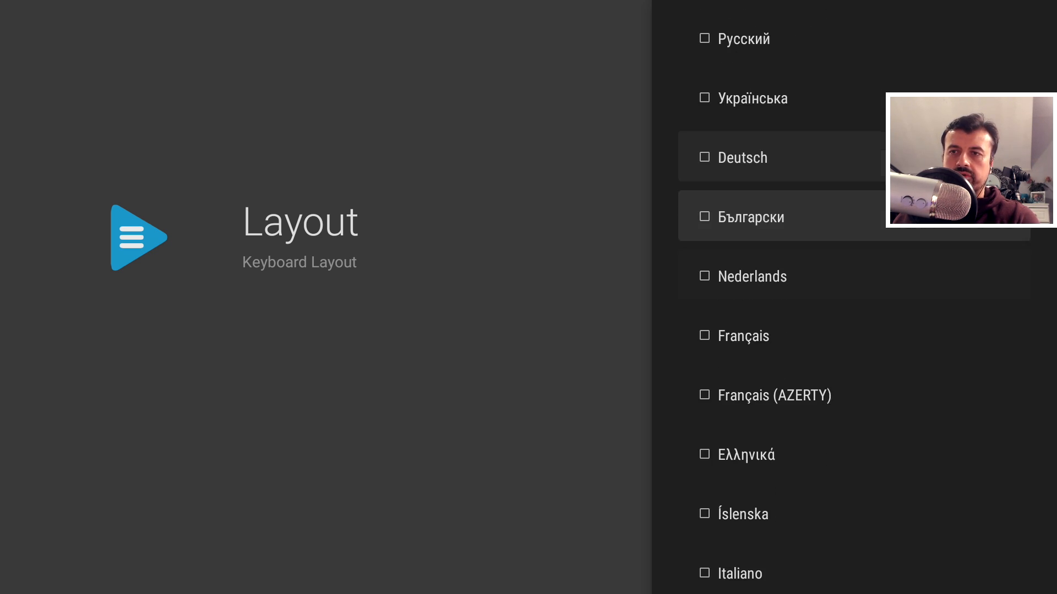
scroll(down, 3)
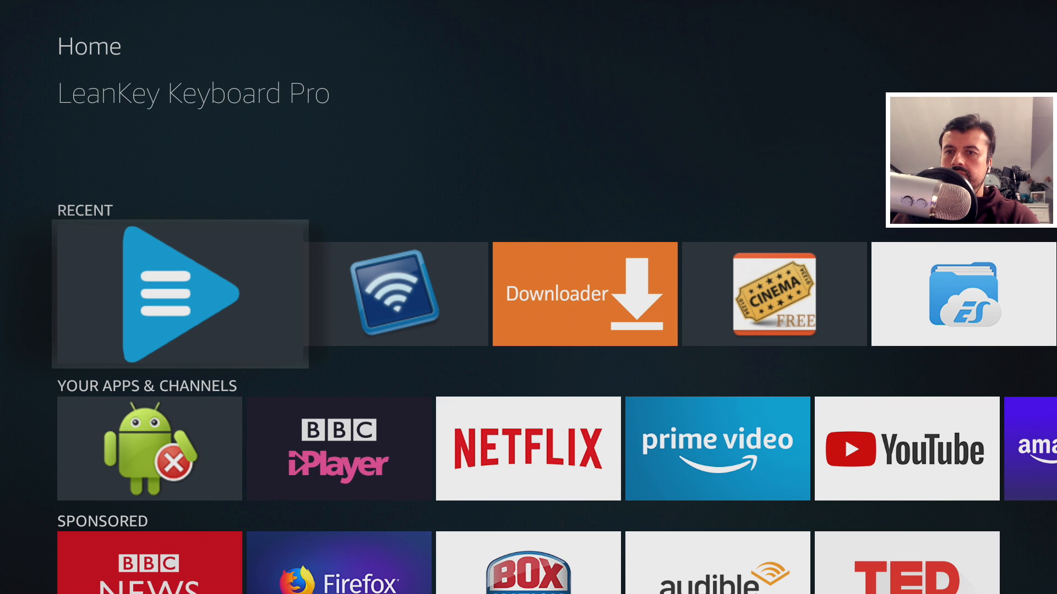
Review LeanKey Keyboard Pro's theme and Misc settings, then back out to the home screen.
click(179, 293)
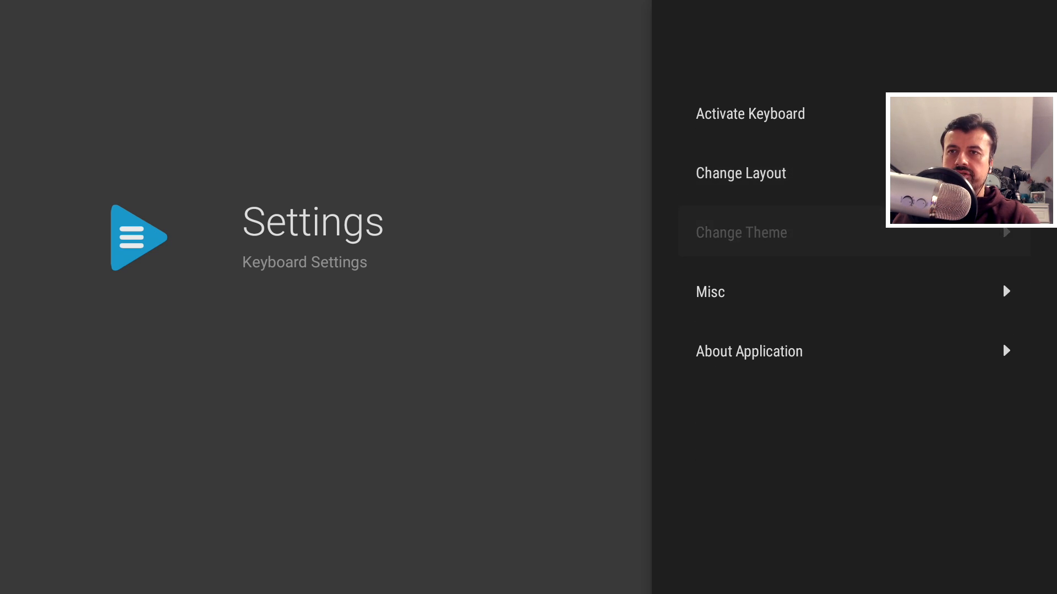
click(741, 232)
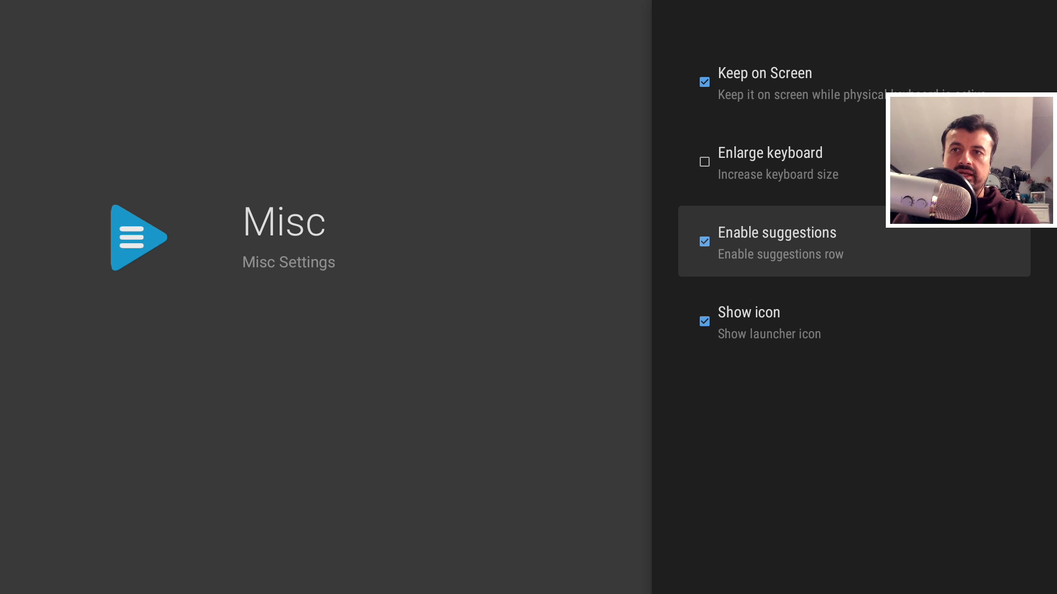
scroll(down, 3)
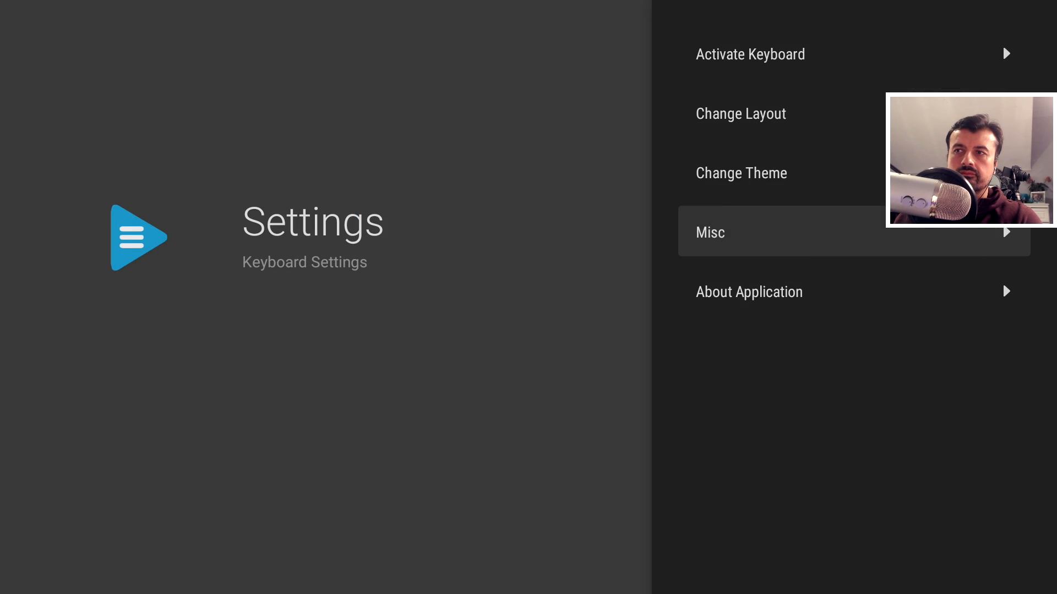
key(Back)
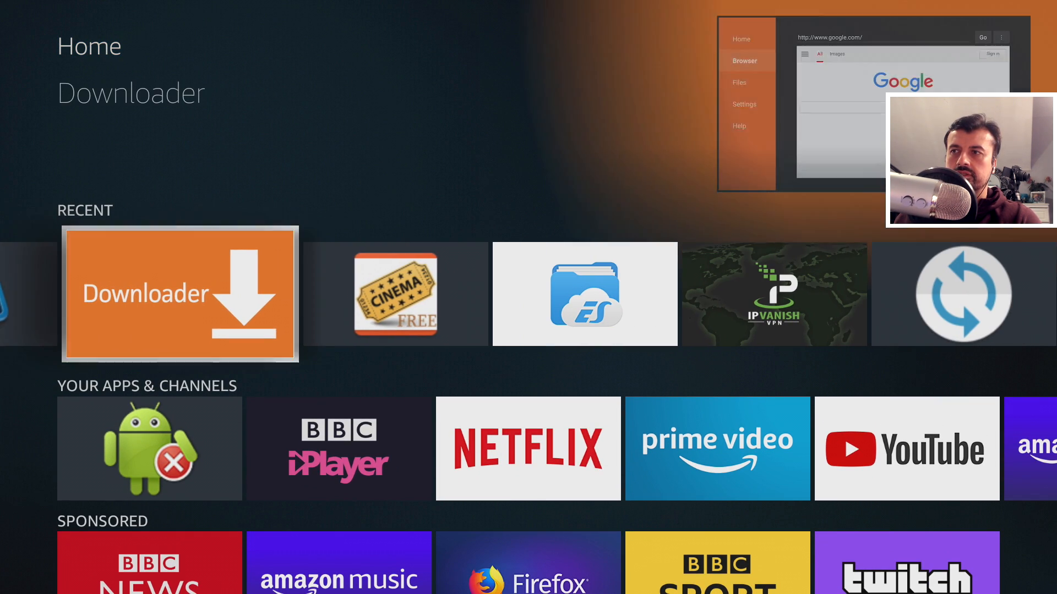
click(180, 294)
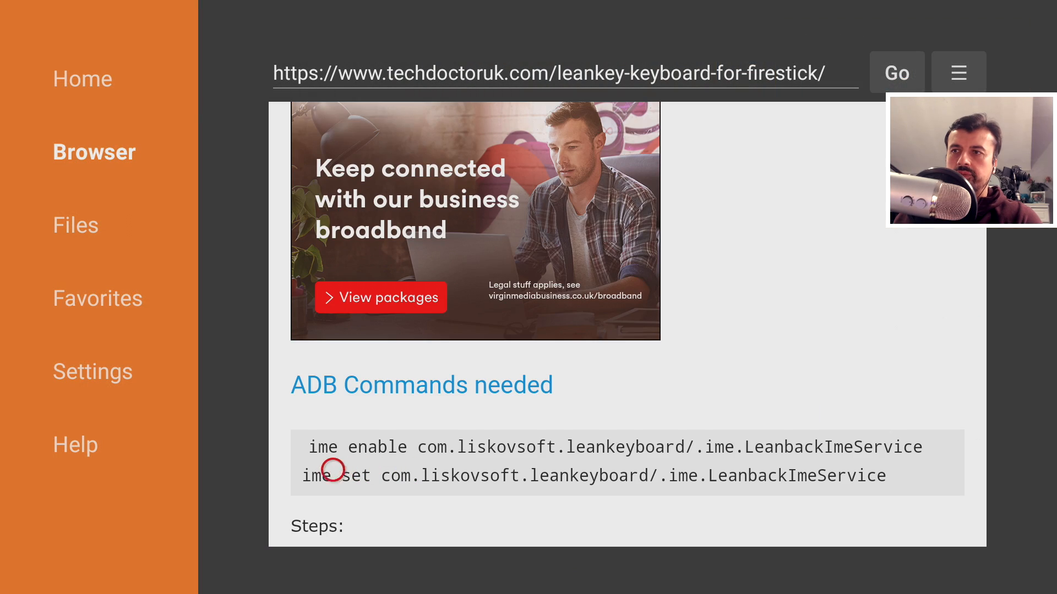
click(82, 78)
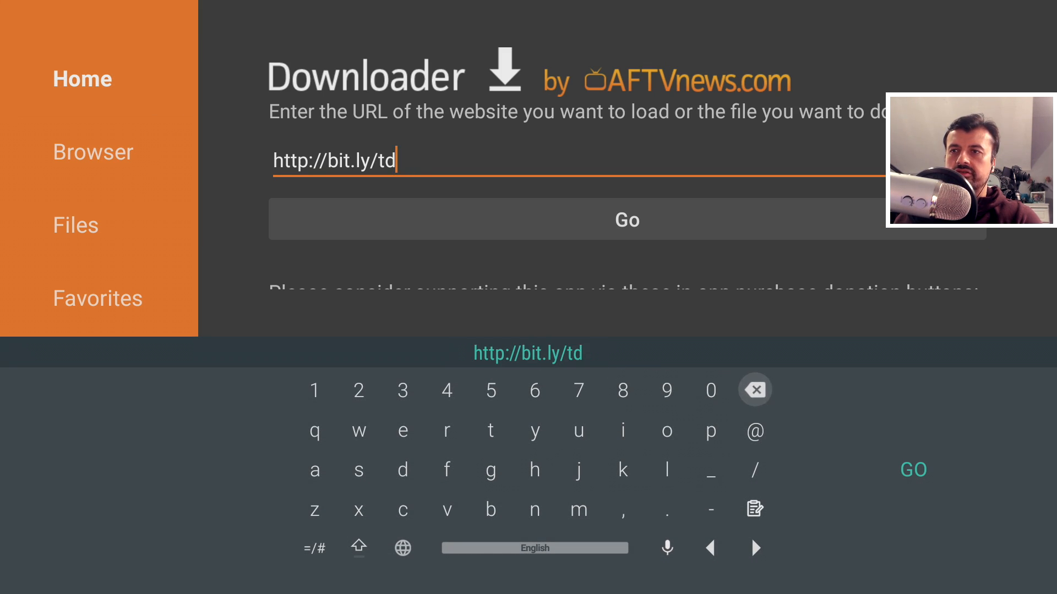
click(754, 389)
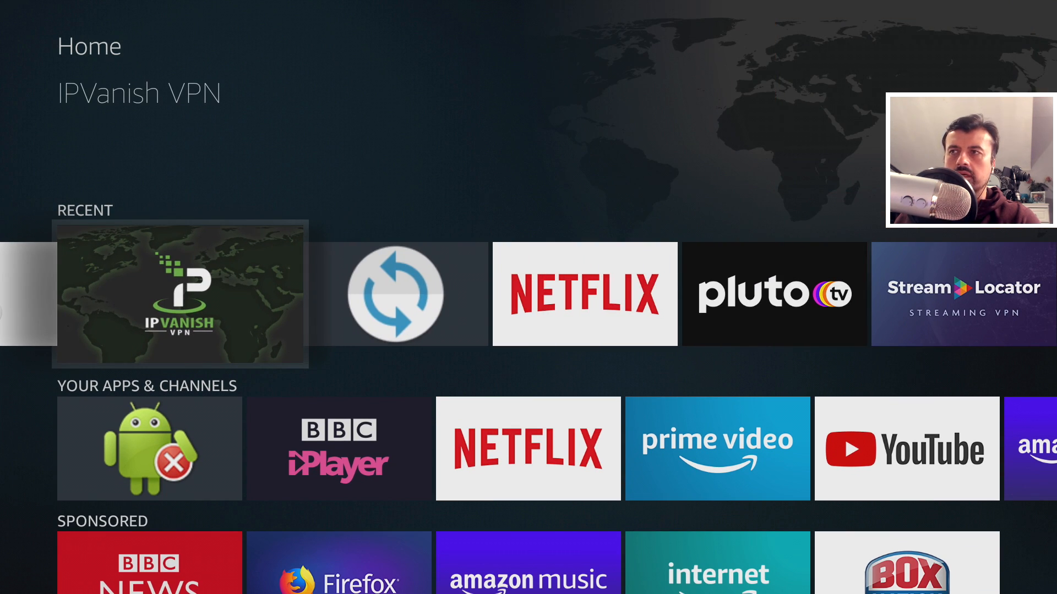
Fill IPVanish's username with letters plus an email-domain suggestion and try Next.
click(180, 293)
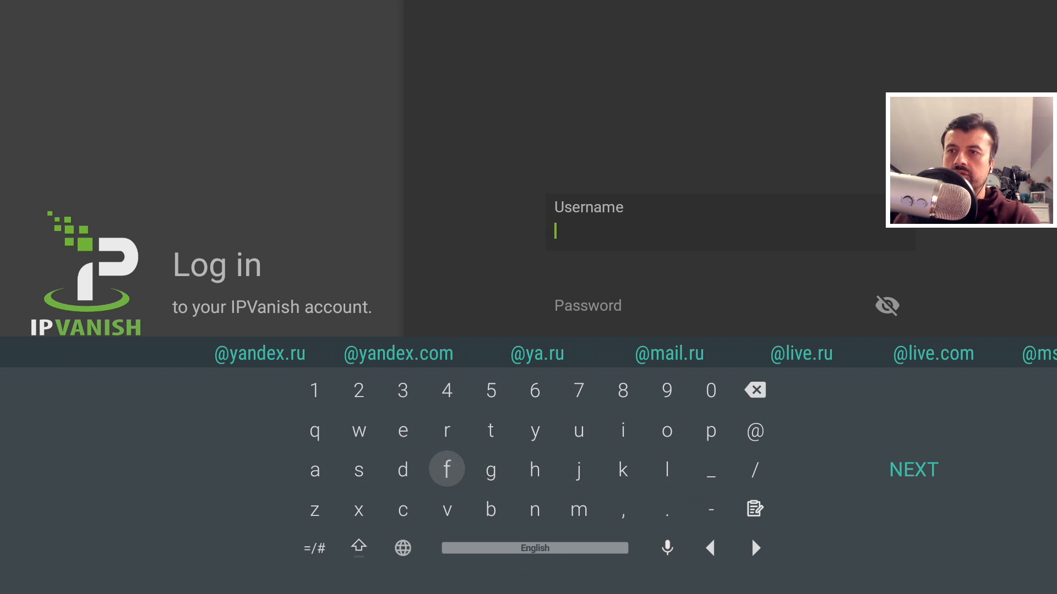
click(490, 430)
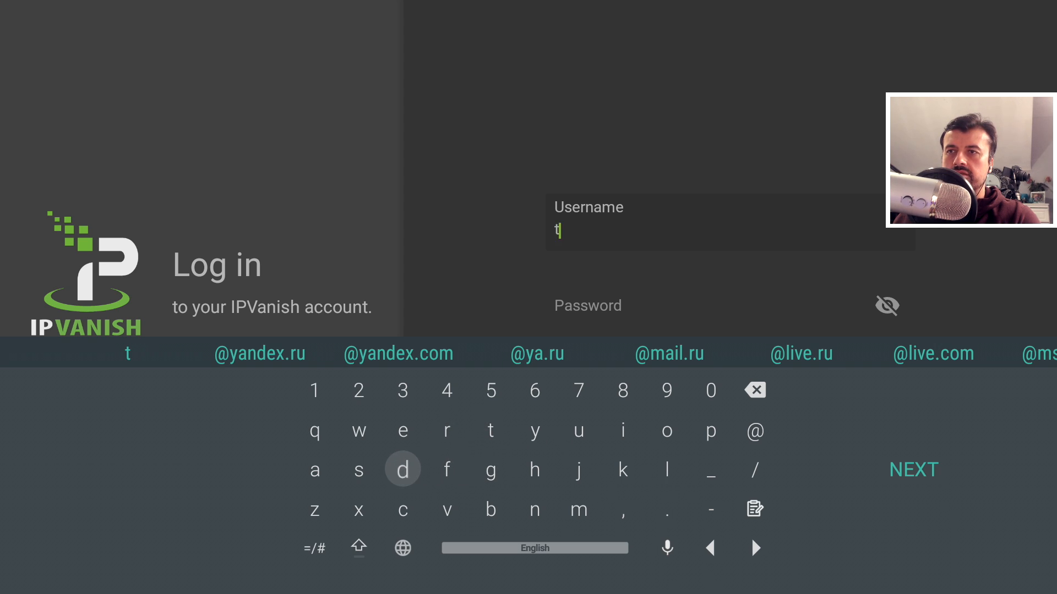
click(402, 469)
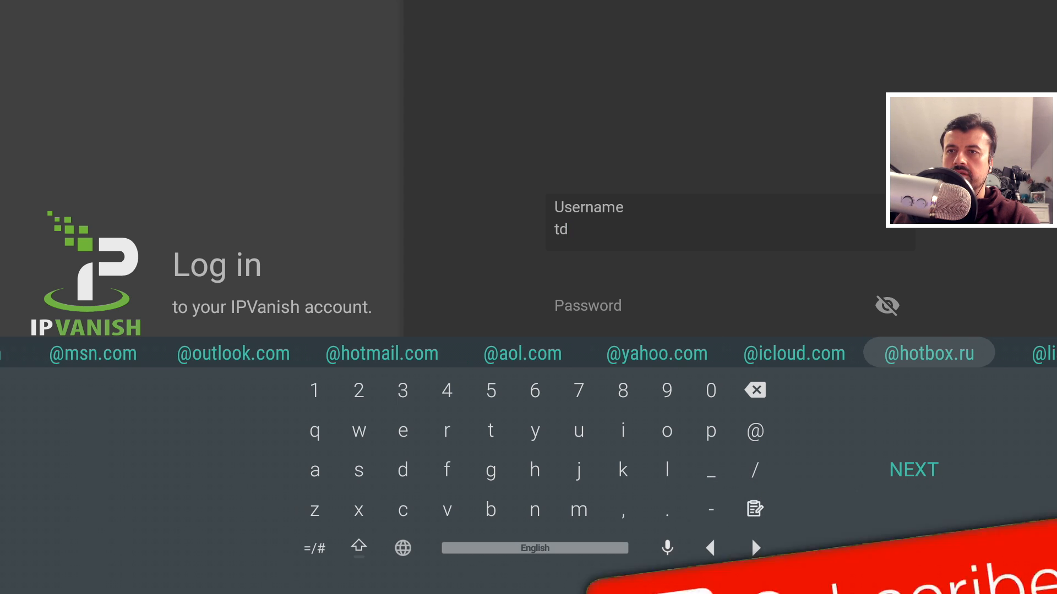
click(654, 352)
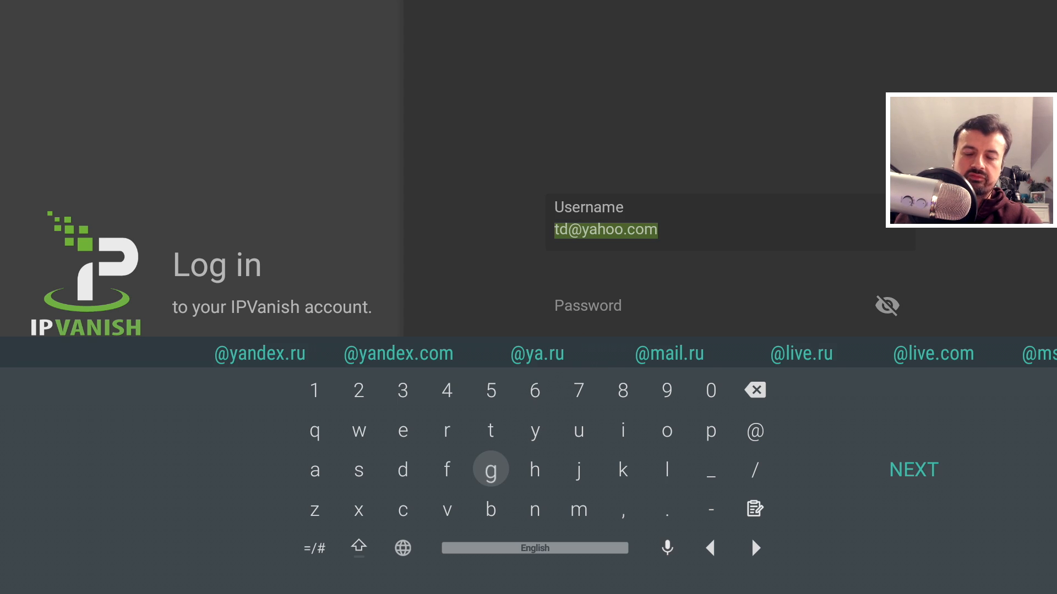
click(729, 384)
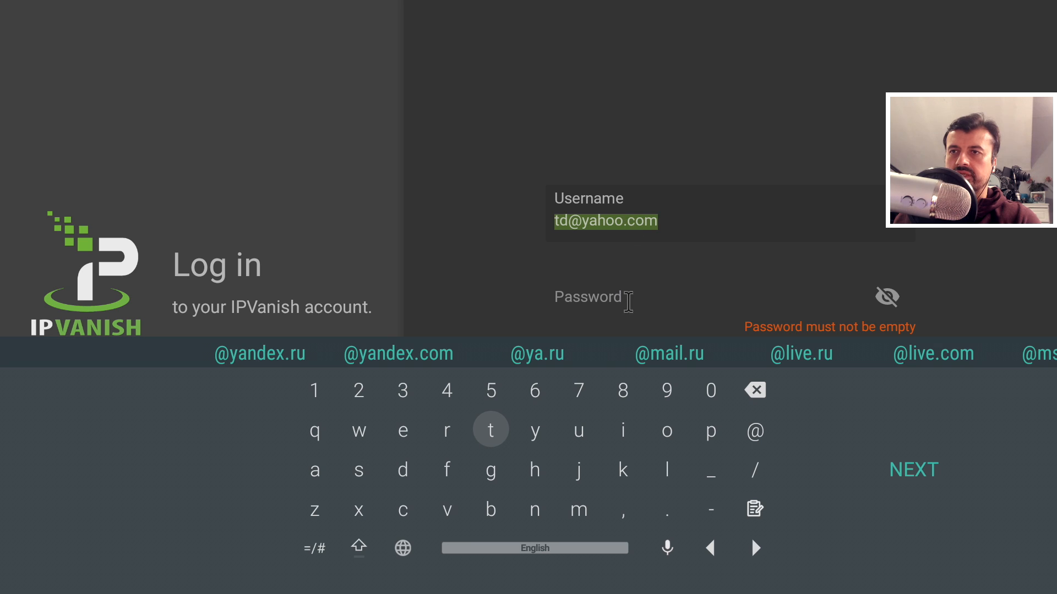
Clear the username field and retype a new test username letter by letter.
click(490, 391)
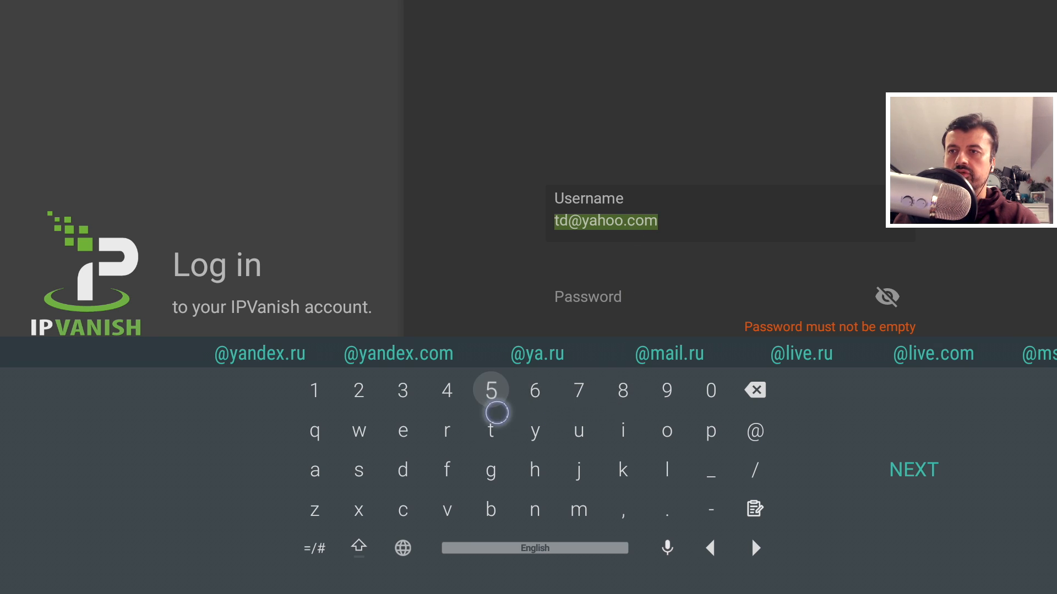
click(490, 430)
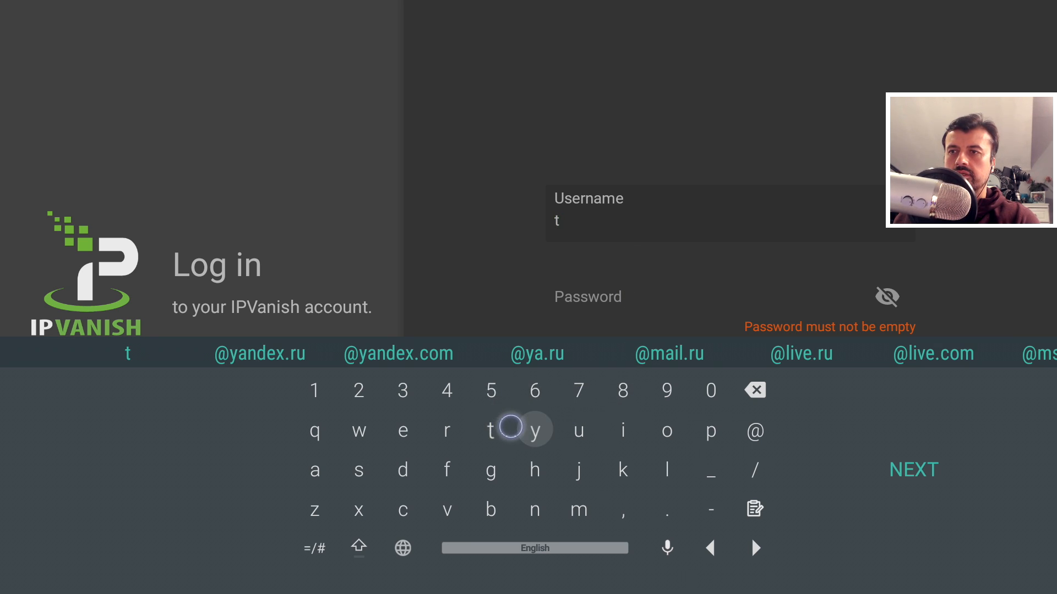
click(534, 431)
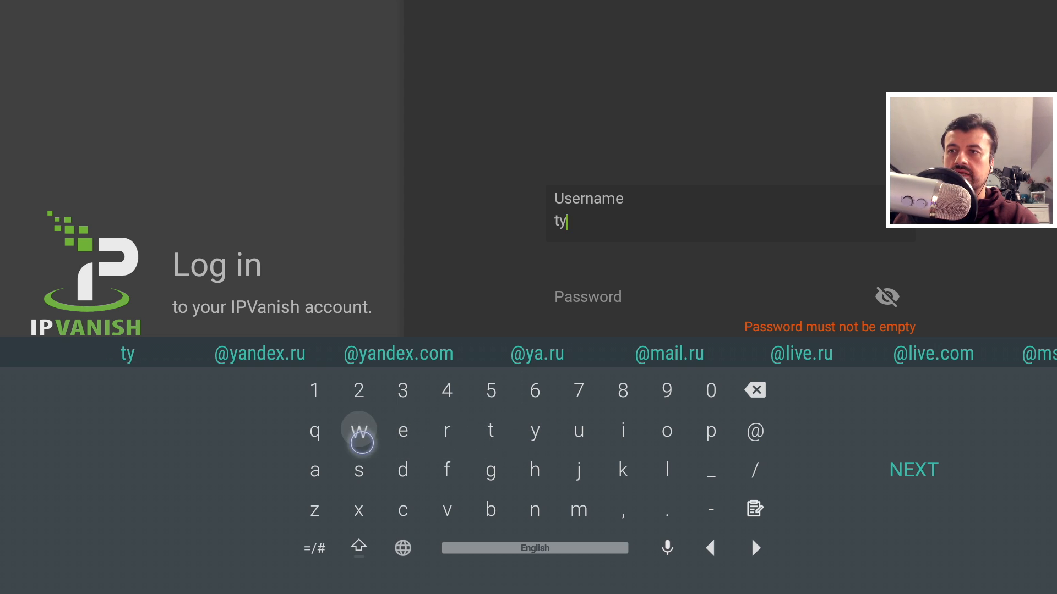
click(359, 430)
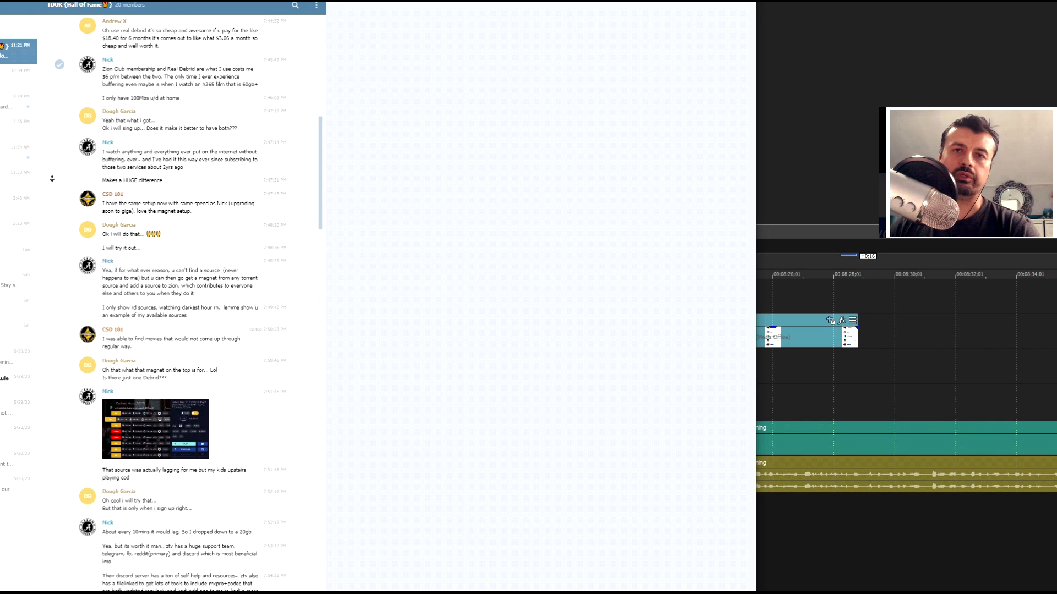
Scroll through the Telegram community group chat before returning Home.
scroll(down, 3)
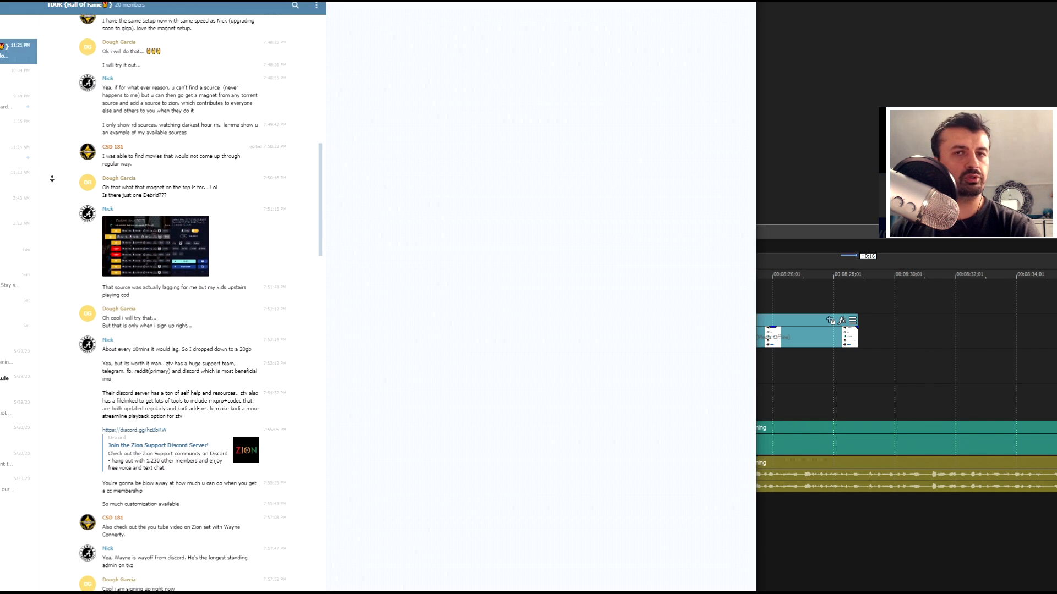
scroll(down, 3)
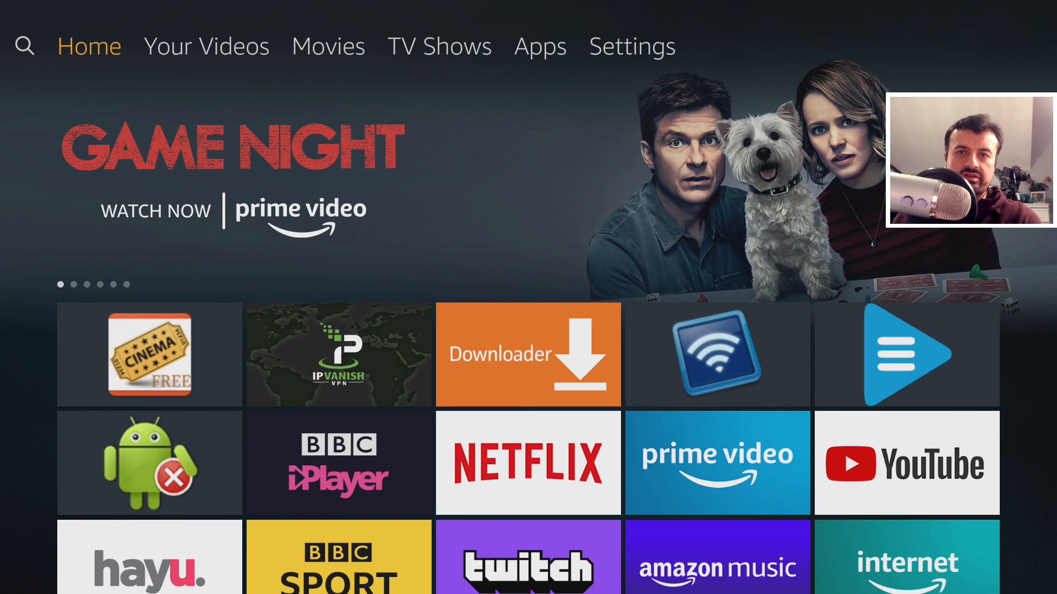
Reopen Downloader's URL entry showing LeanKey, then bring up the Fire TV quick-actions menu.
click(528, 355)
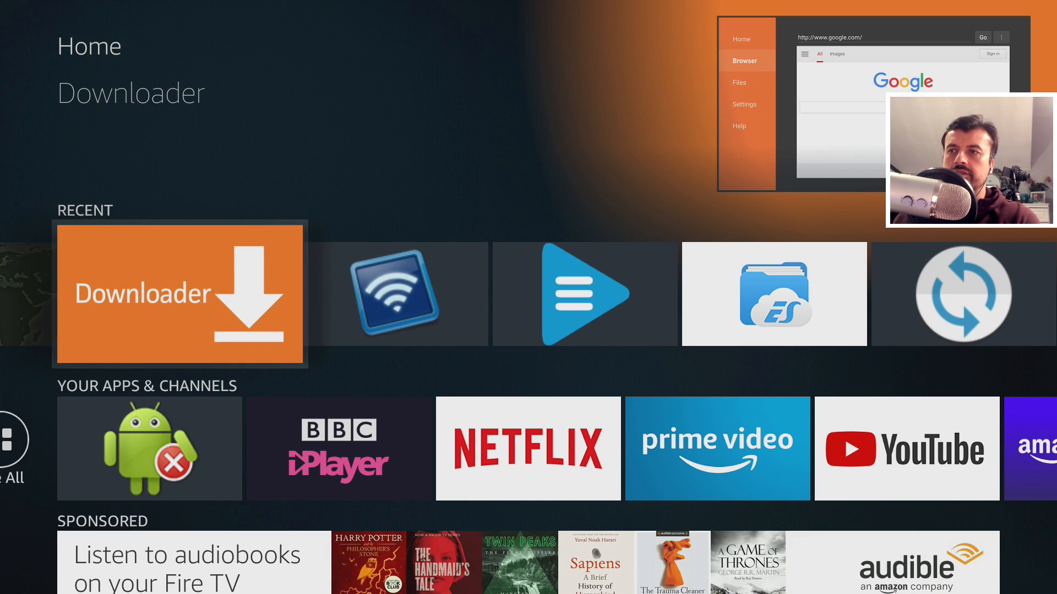
click(180, 293)
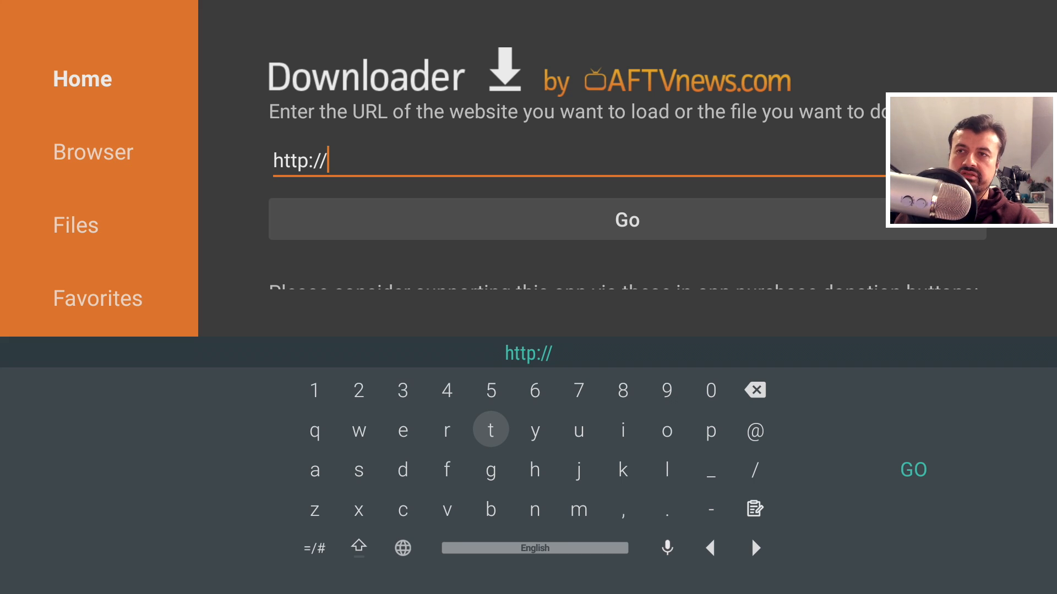
key(Back)
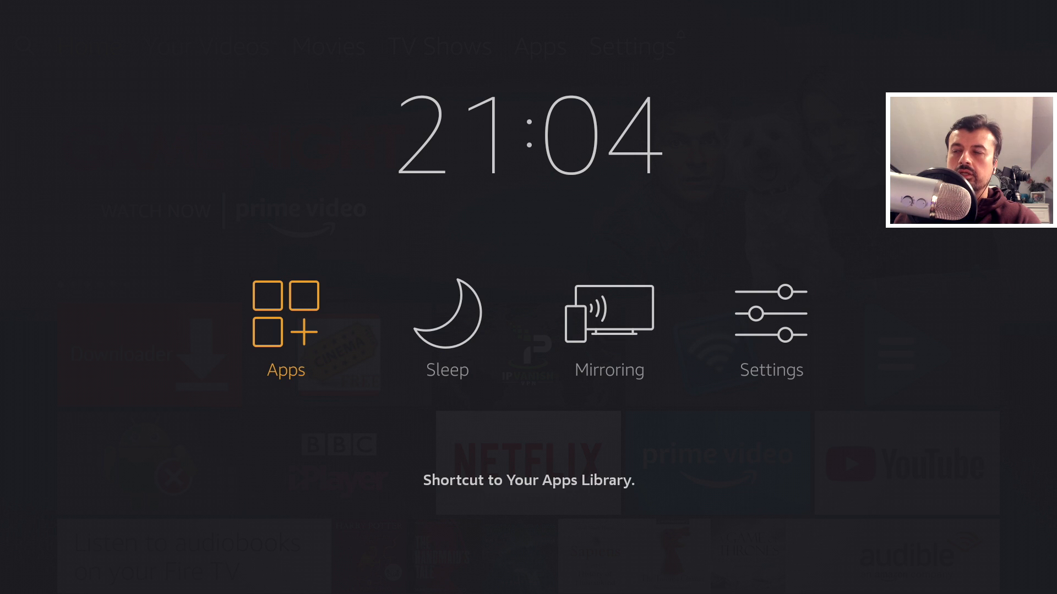
Show and dismiss the uninstall prompt for LeanKey Keyboard Pro in Apps, then reopen Downloader.
click(285, 317)
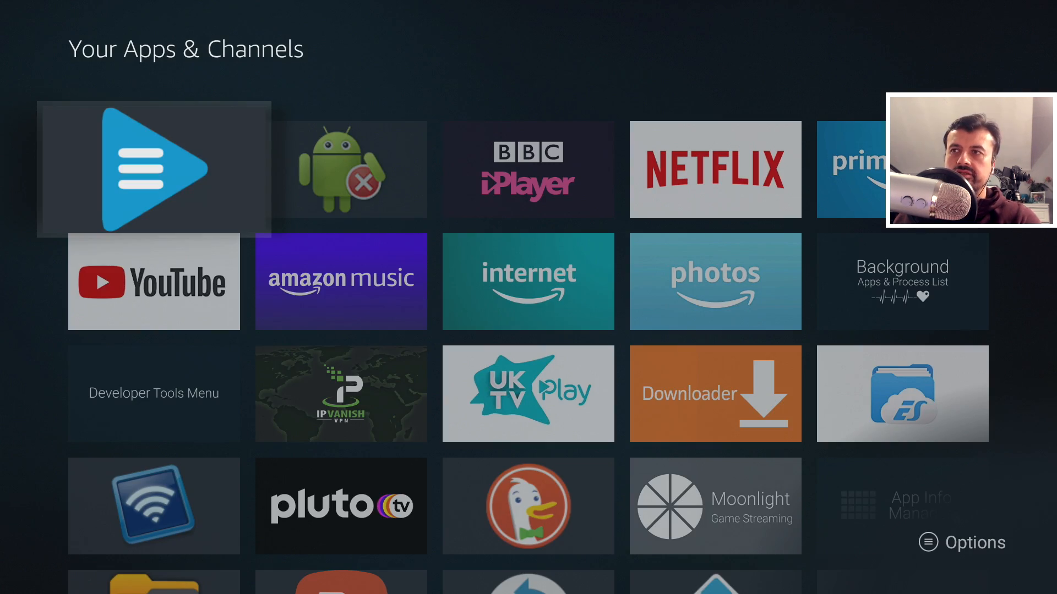
click(960, 543)
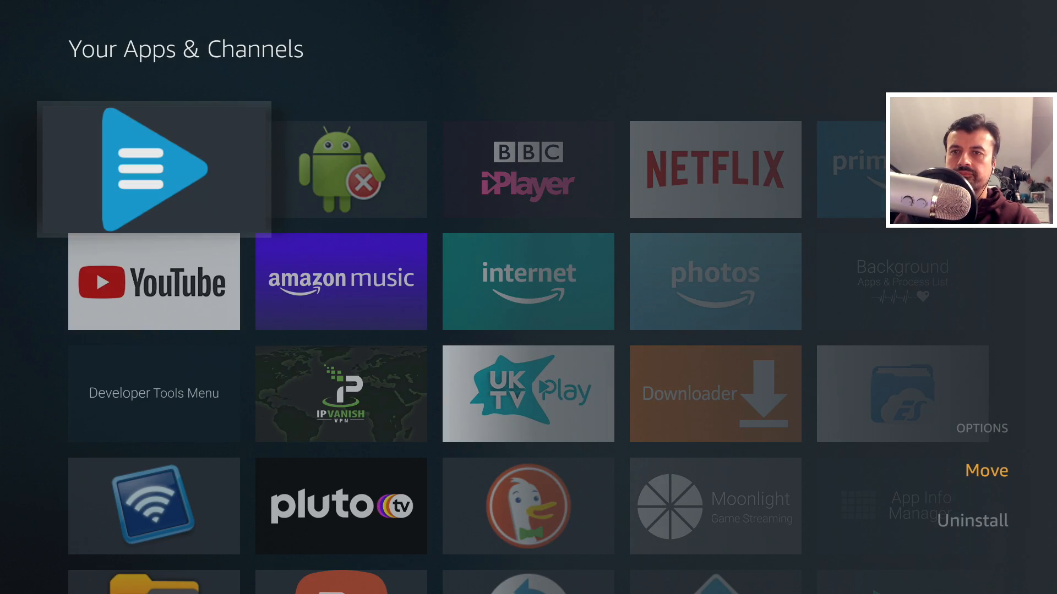
click(971, 521)
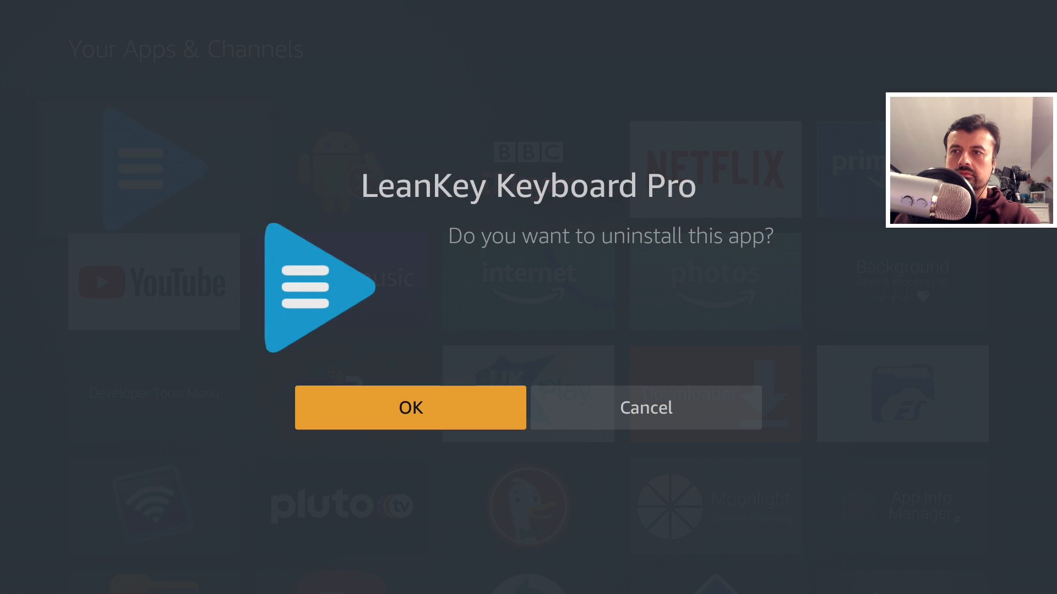
click(410, 408)
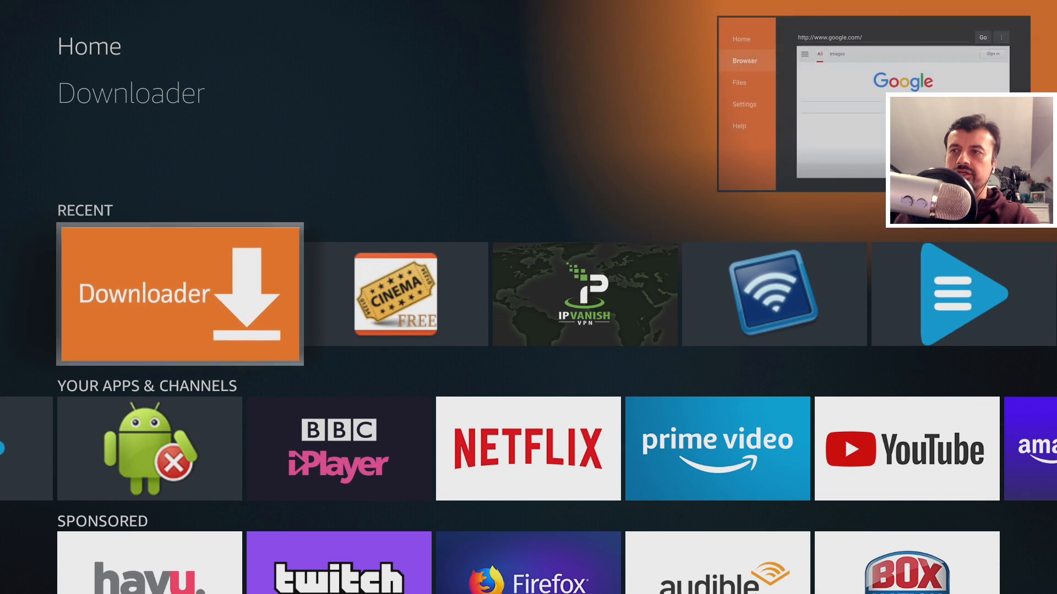
click(180, 294)
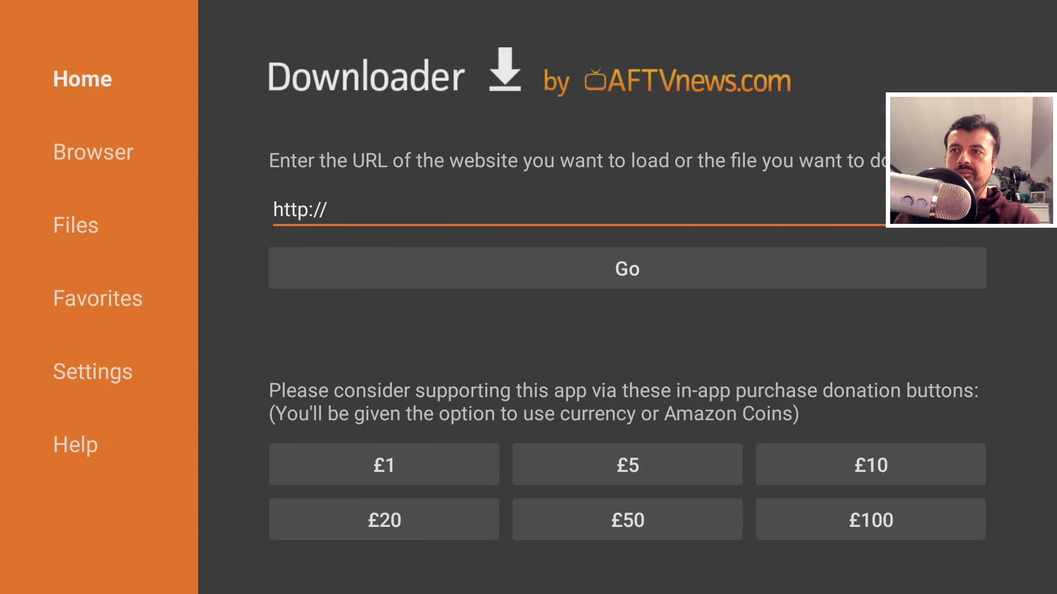